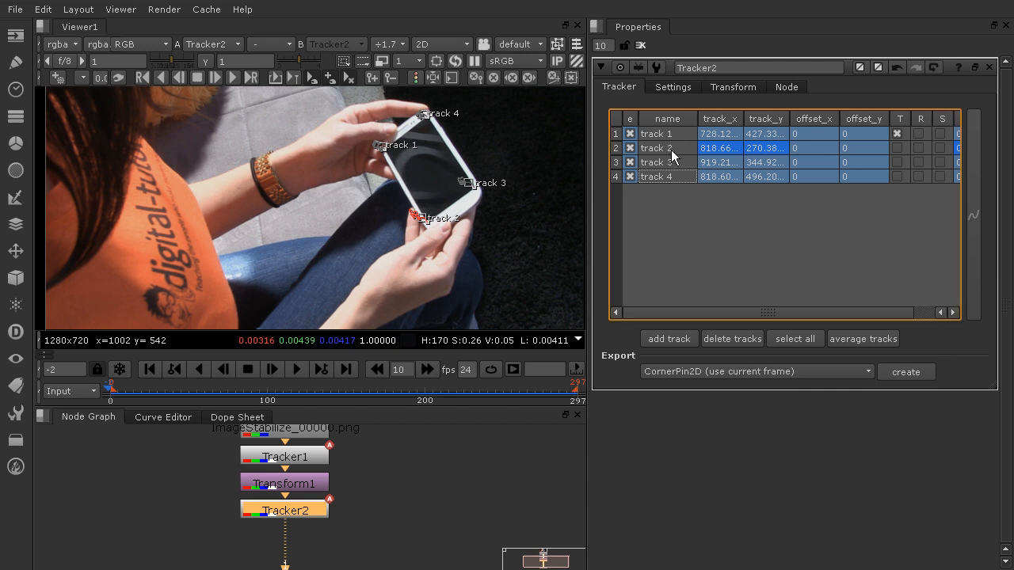
{"action": "mouse_move", "coordinate": [434, 222]}
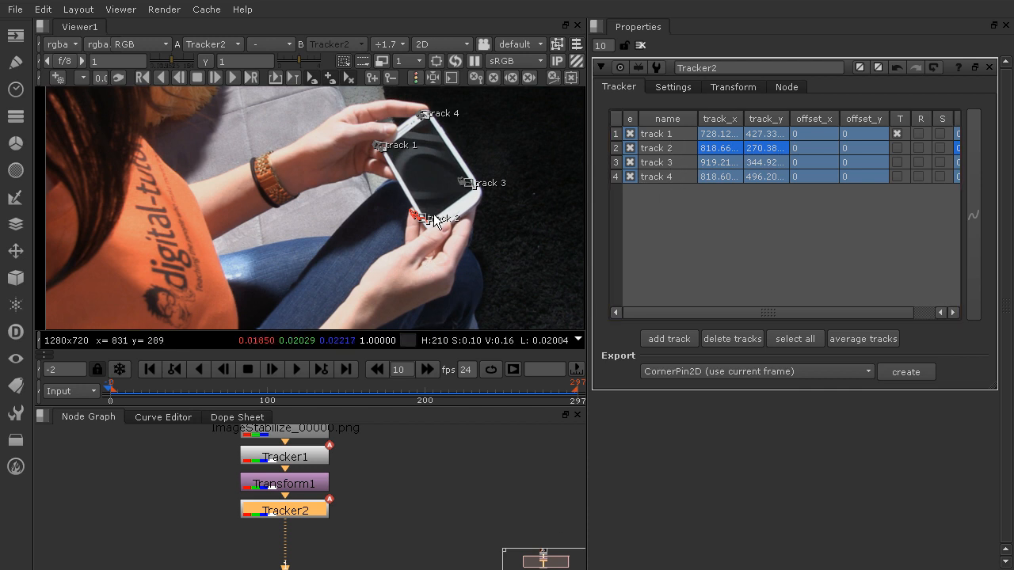
{"action": "mouse_move", "coordinate": [582, 230]}
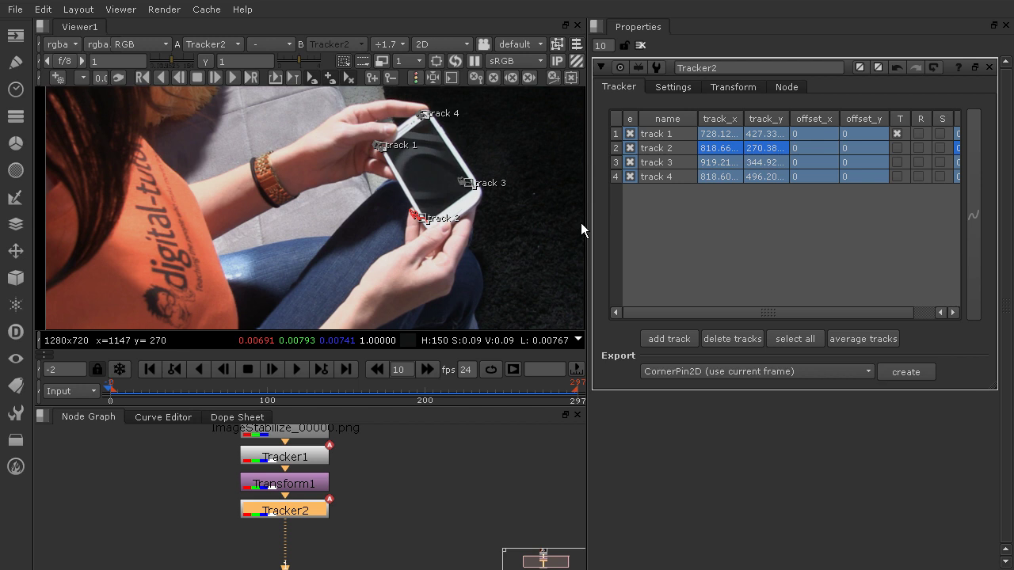
{"action": "mouse_move", "coordinate": [416, 127]}
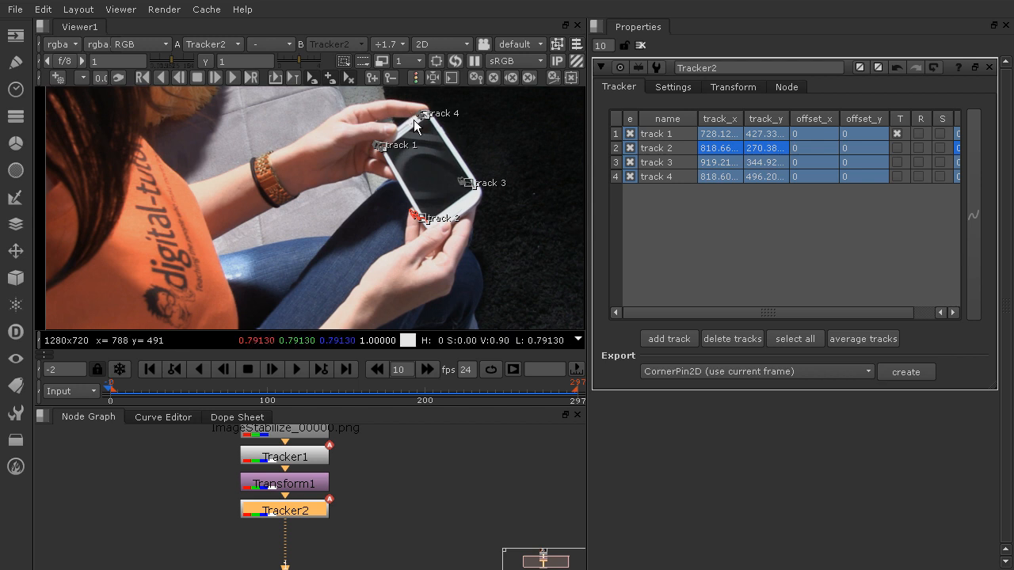
{"action": "mouse_move", "coordinate": [495, 252]}
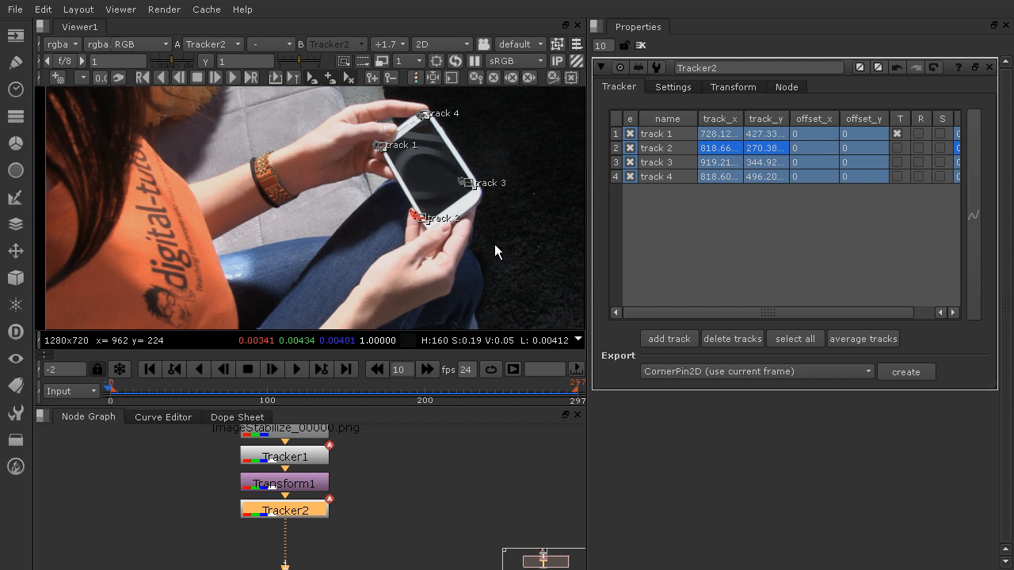
{"action": "mouse_move", "coordinate": [487, 248]}
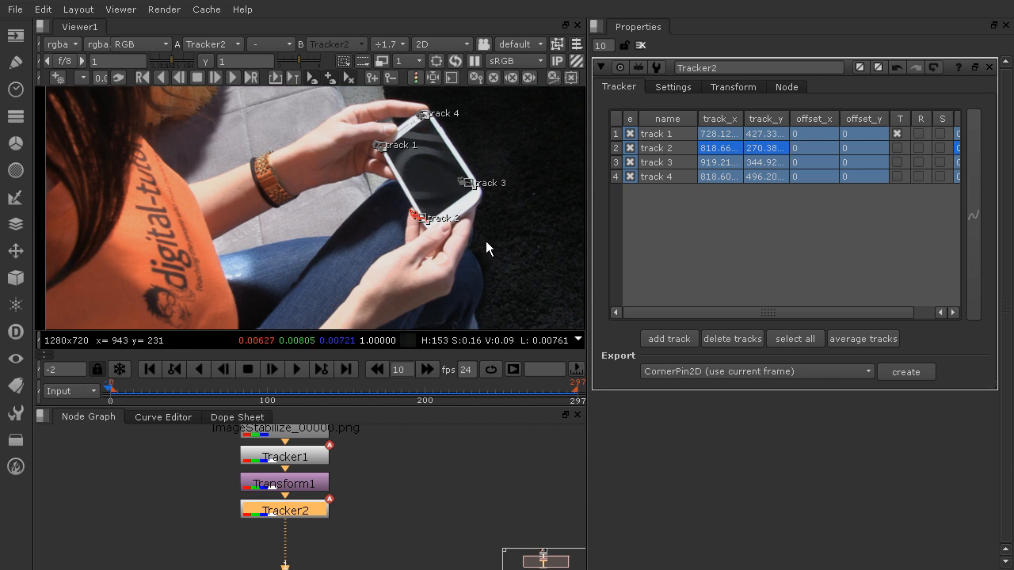
{"action": "mouse_move", "coordinate": [271, 150]}
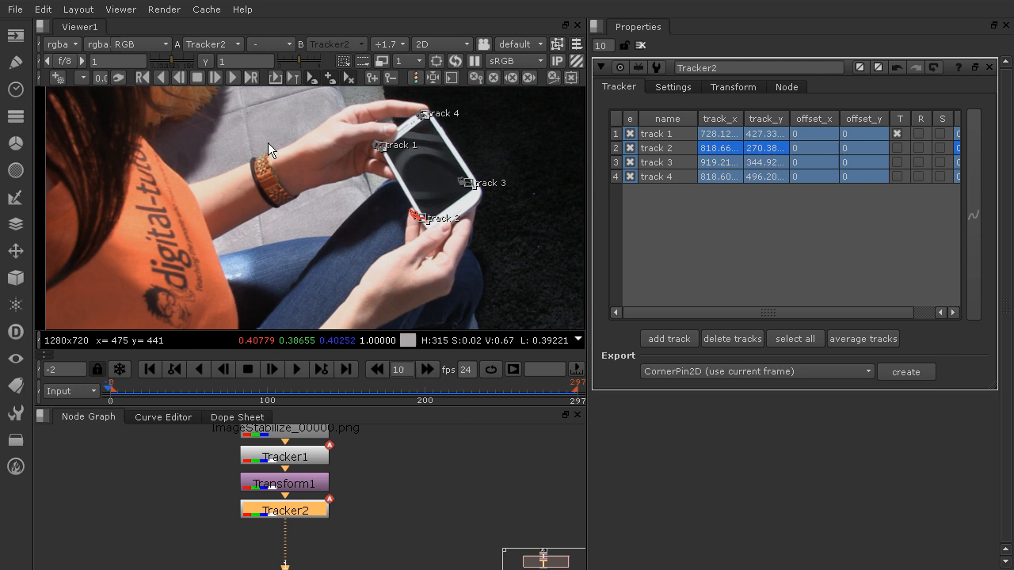
{"action": "mouse_move", "coordinate": [270, 151]}
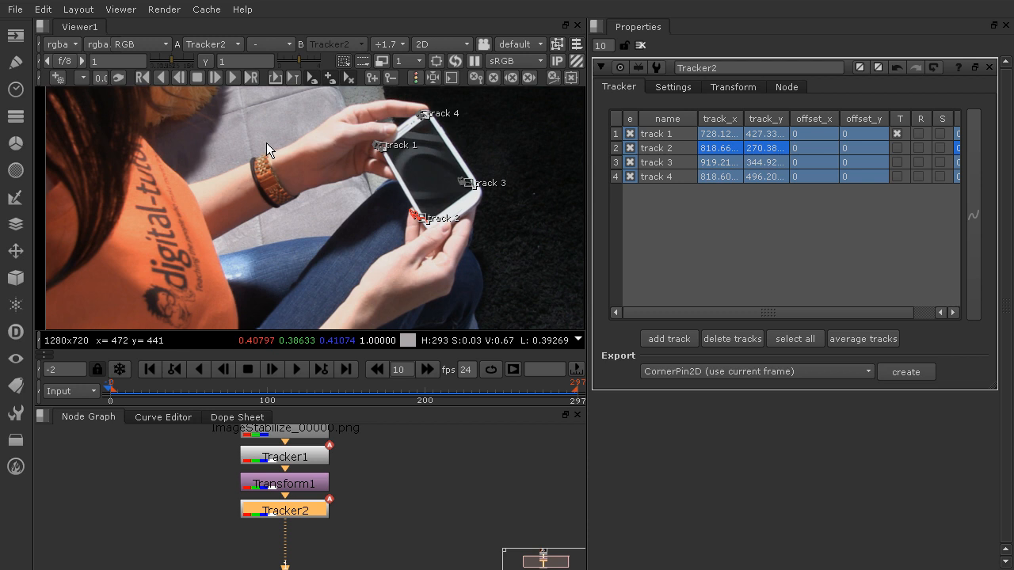
{"action": "mouse_move", "coordinate": [277, 148]}
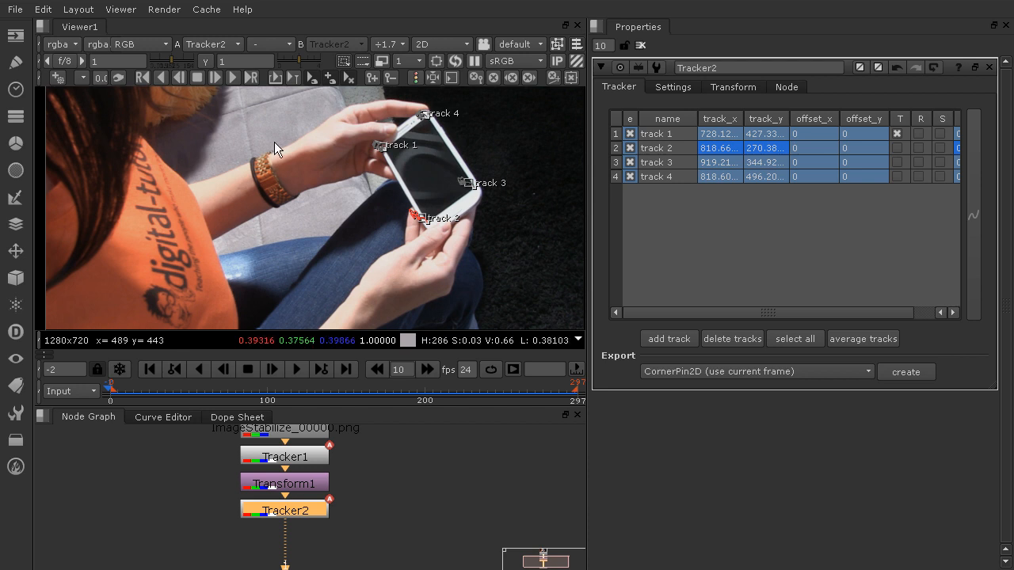
{"action": "mouse_move", "coordinate": [471, 192]}
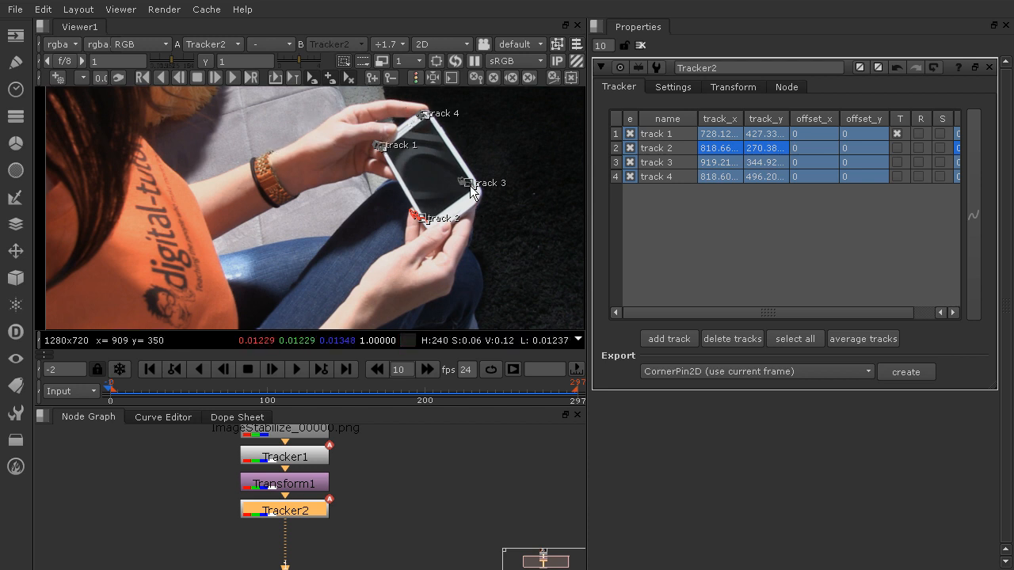
{"action": "mouse_move", "coordinate": [539, 157]}
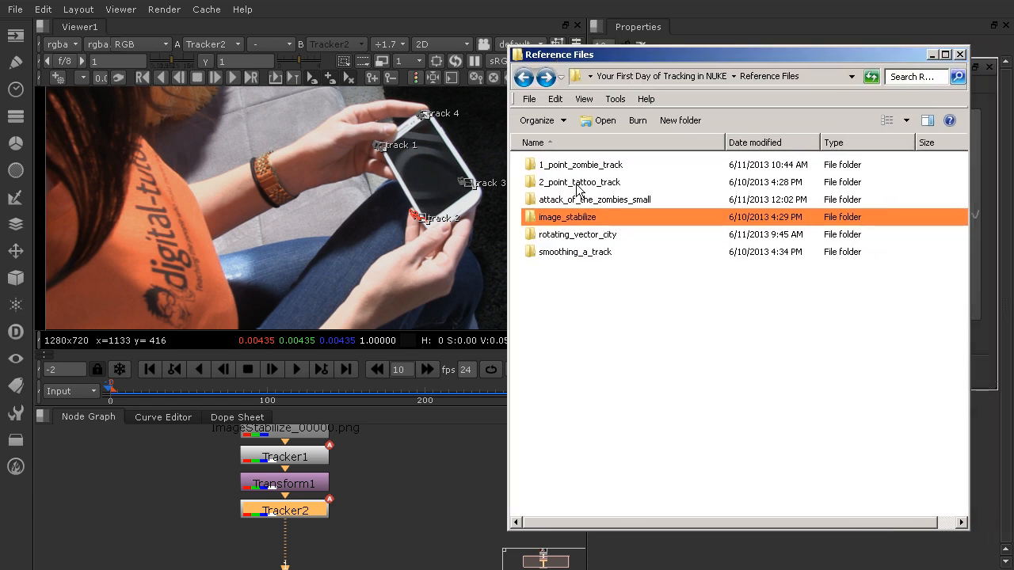
Select the rotating_vector_city footage folder in the Reference Files window.
{"action": "left_click", "coordinate": [576, 235]}
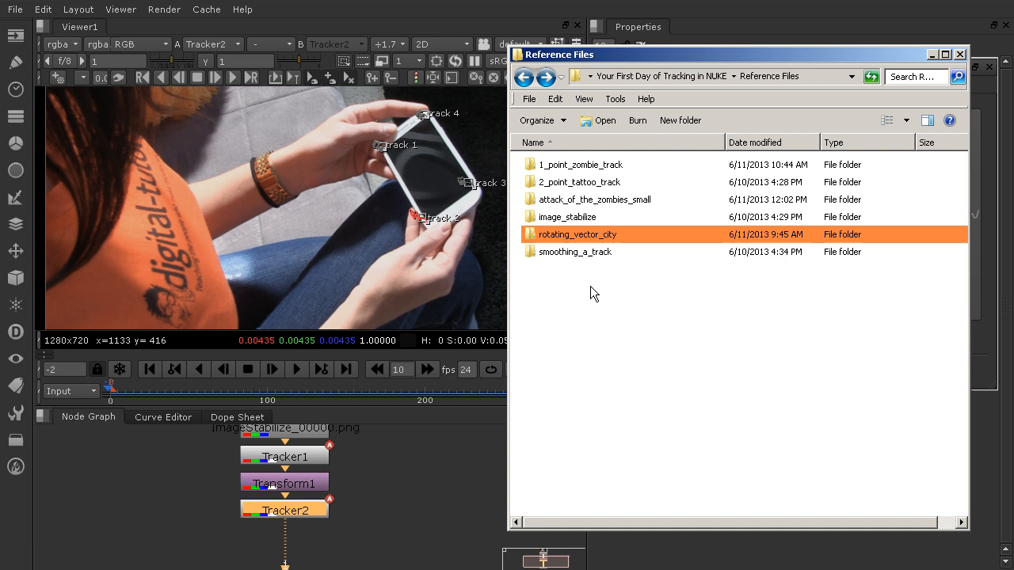
{"action": "mouse_move", "coordinate": [440, 462]}
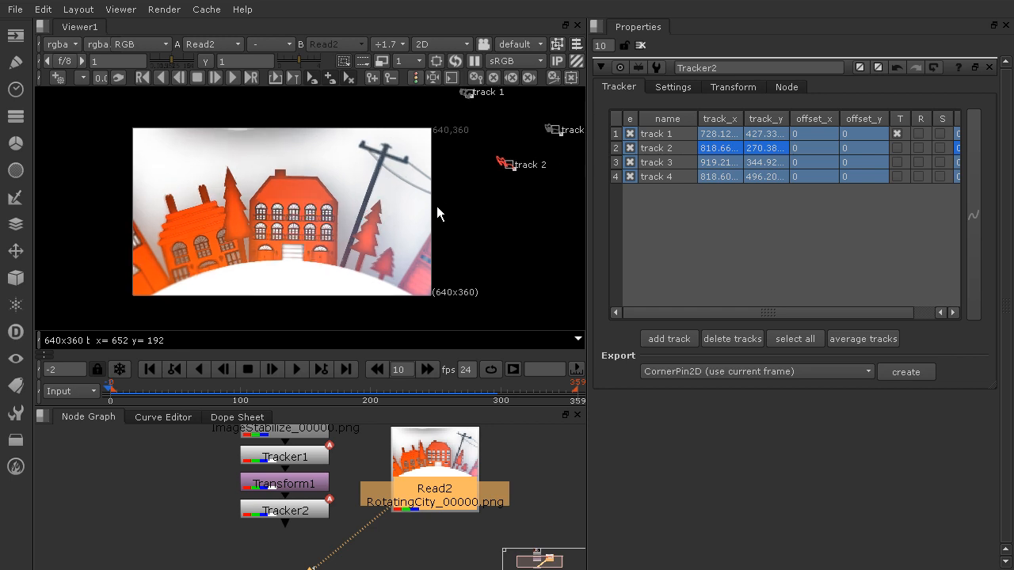
{"action": "mouse_move", "coordinate": [434, 300]}
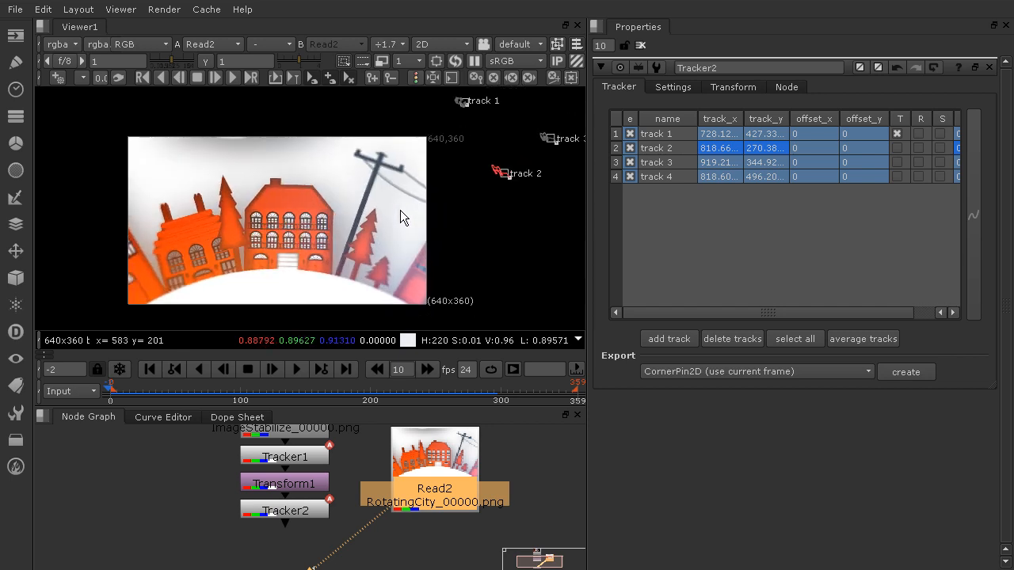
{"action": "mouse_move", "coordinate": [352, 218]}
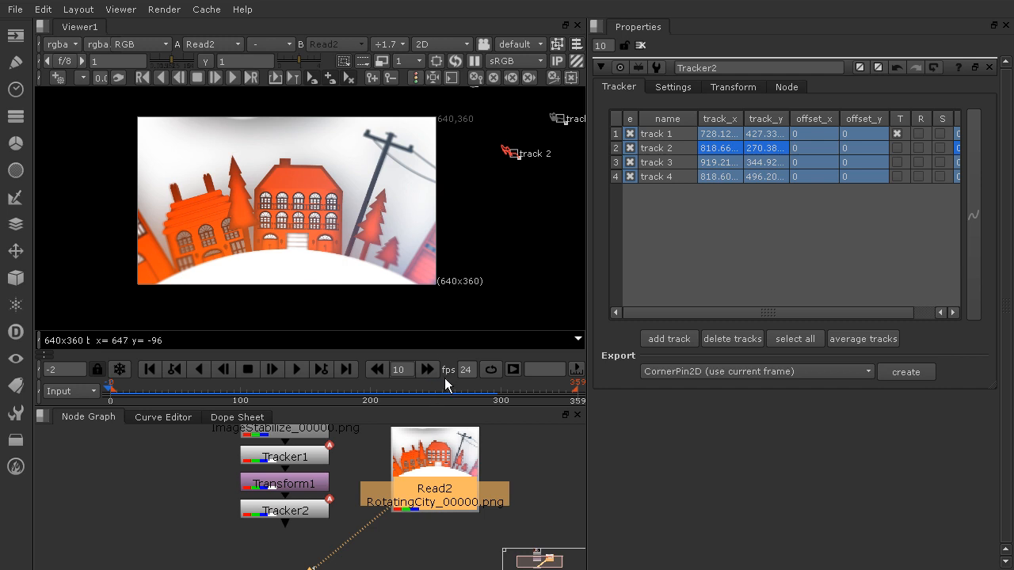
{"action": "mouse_move", "coordinate": [285, 335]}
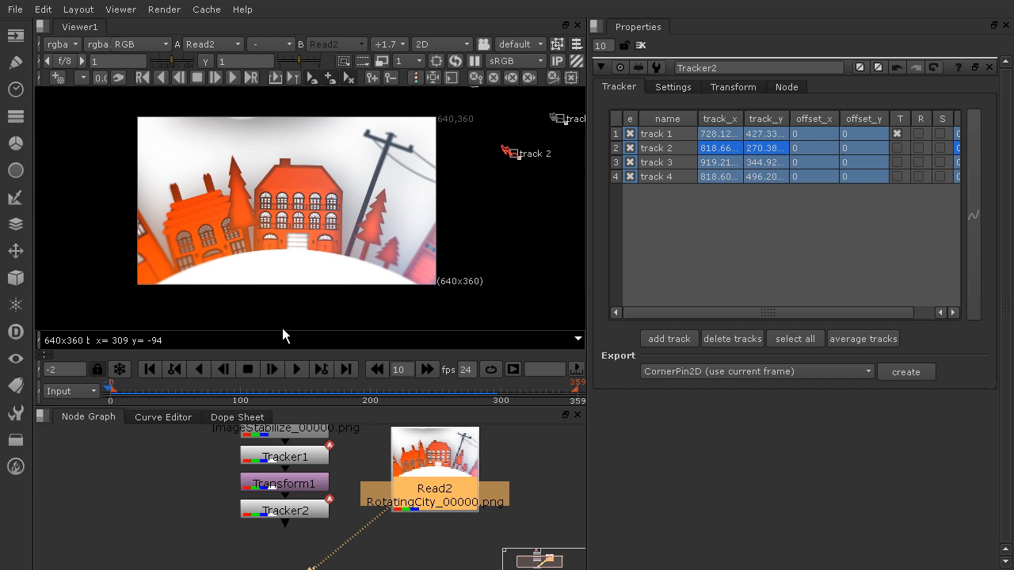
Move the RotatingCity Read2 node further right in the node graph.
{"action": "left_click_drag", "start_coordinate": [435, 468], "coordinate": [508, 462]}
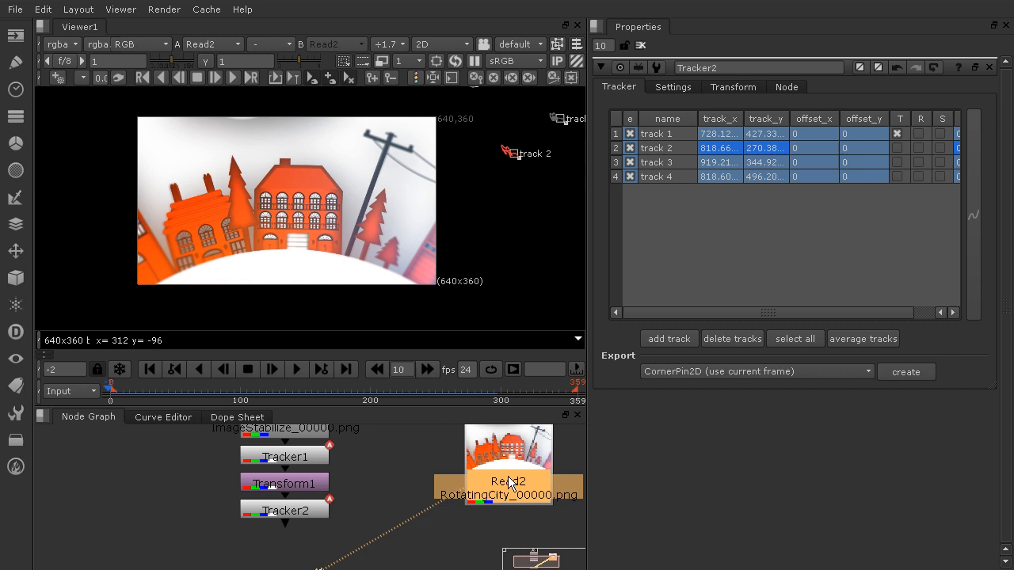
{"action": "mouse_move", "coordinate": [495, 461]}
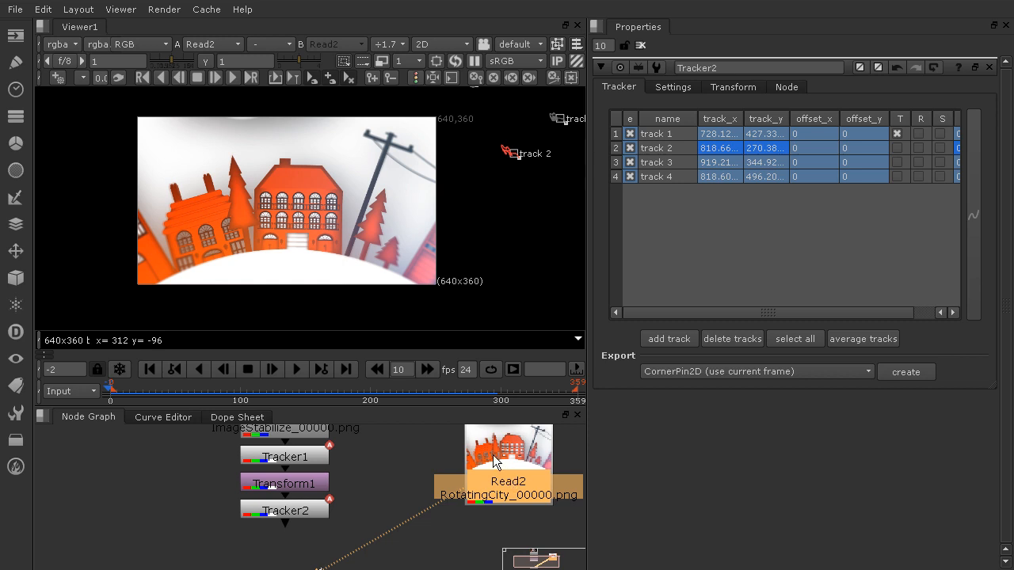
{"action": "mouse_move", "coordinate": [529, 418]}
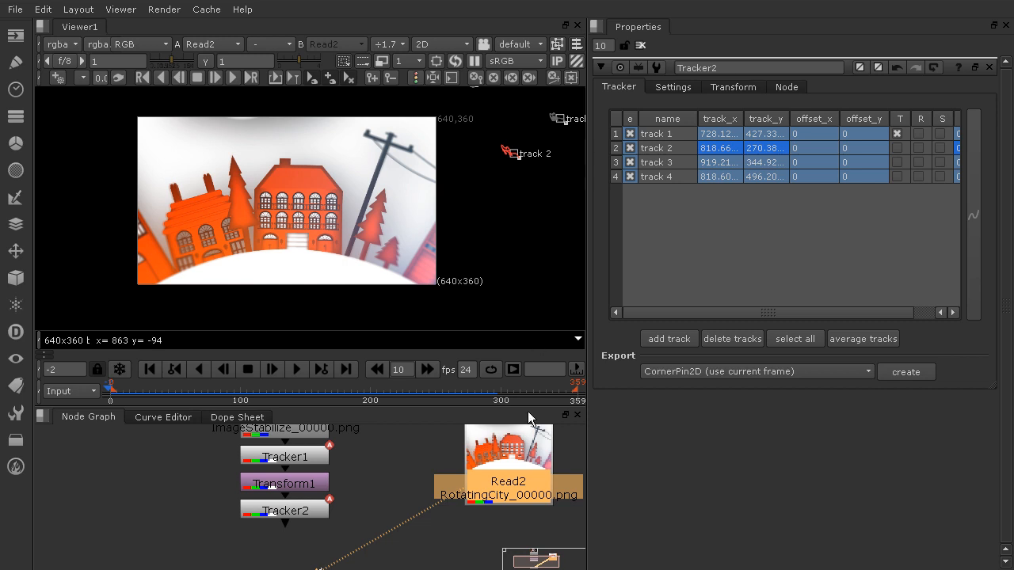
{"action": "mouse_move", "coordinate": [518, 472]}
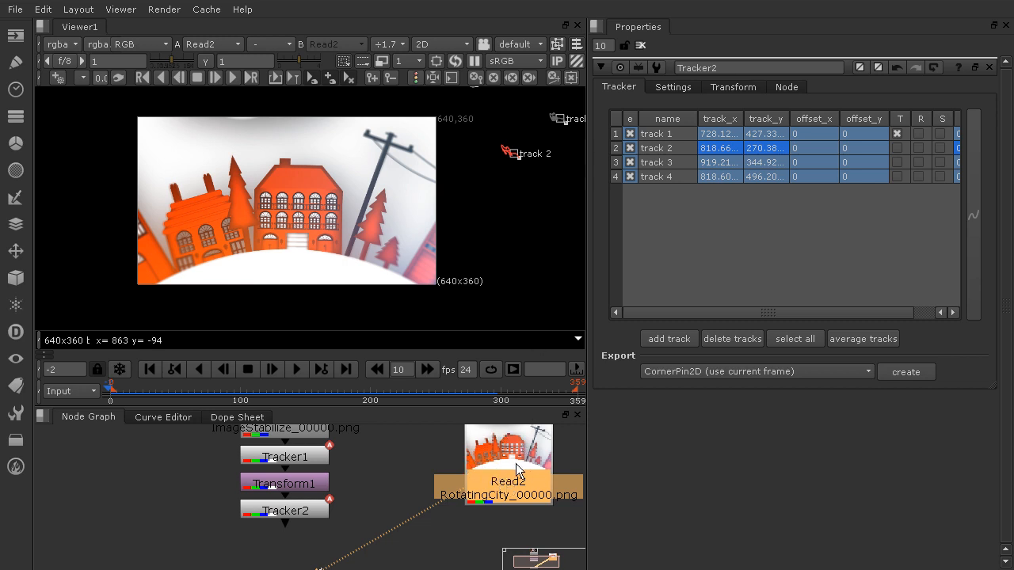
{"action": "mouse_move", "coordinate": [262, 152]}
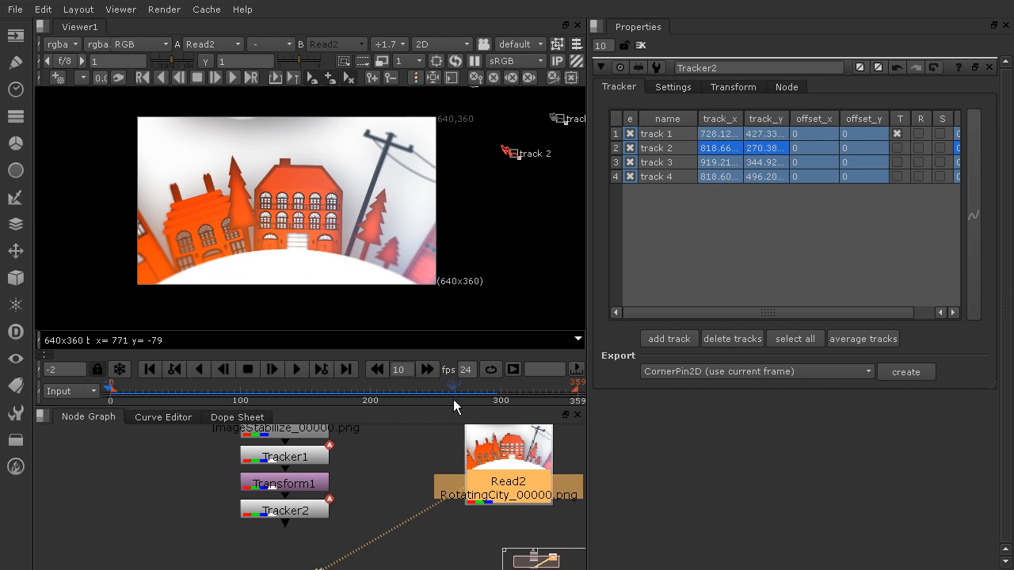
{"action": "mouse_move", "coordinate": [525, 458]}
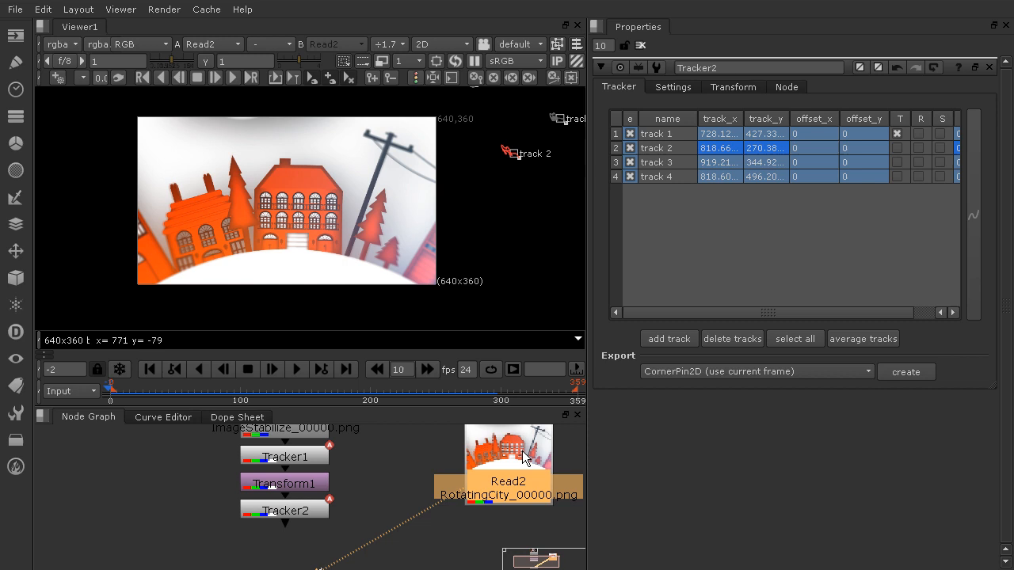
{"action": "mouse_move", "coordinate": [485, 514]}
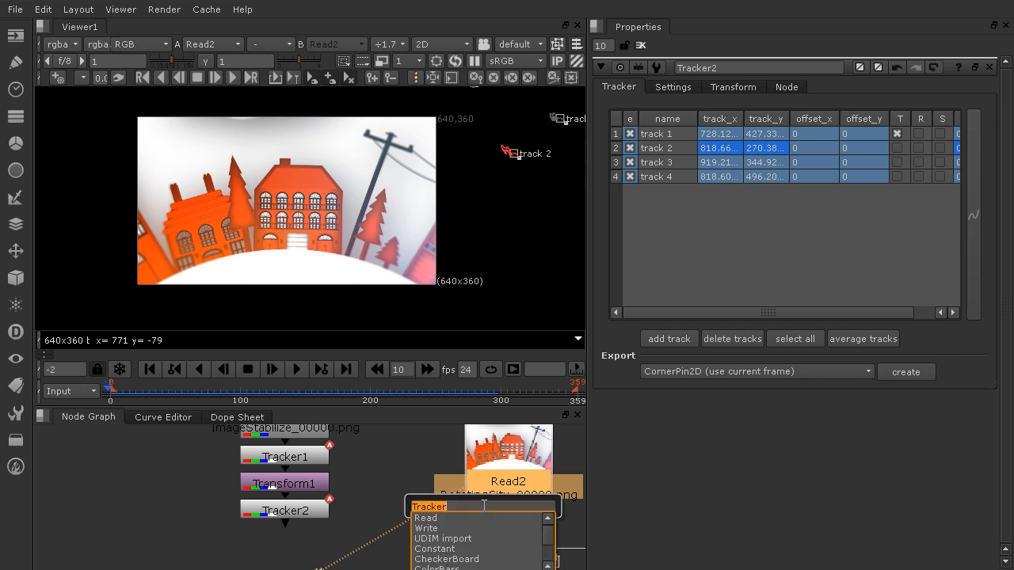
Add a CornerPin2D1 node beneath the RotatingCity Read2 via the 'corn' node search.
{"action": "type", "text": "corn"}
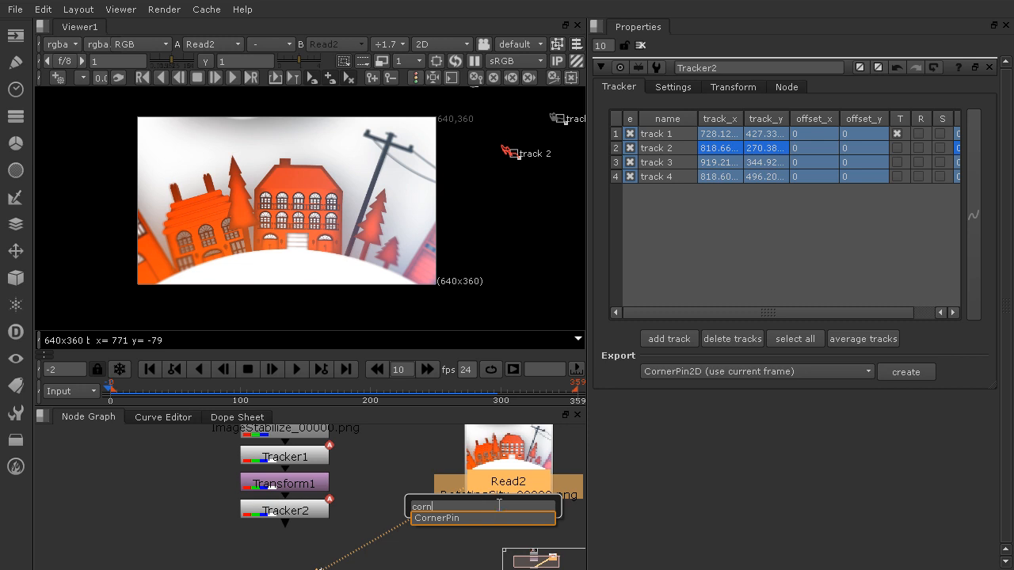
{"action": "left_click", "coordinate": [436, 517]}
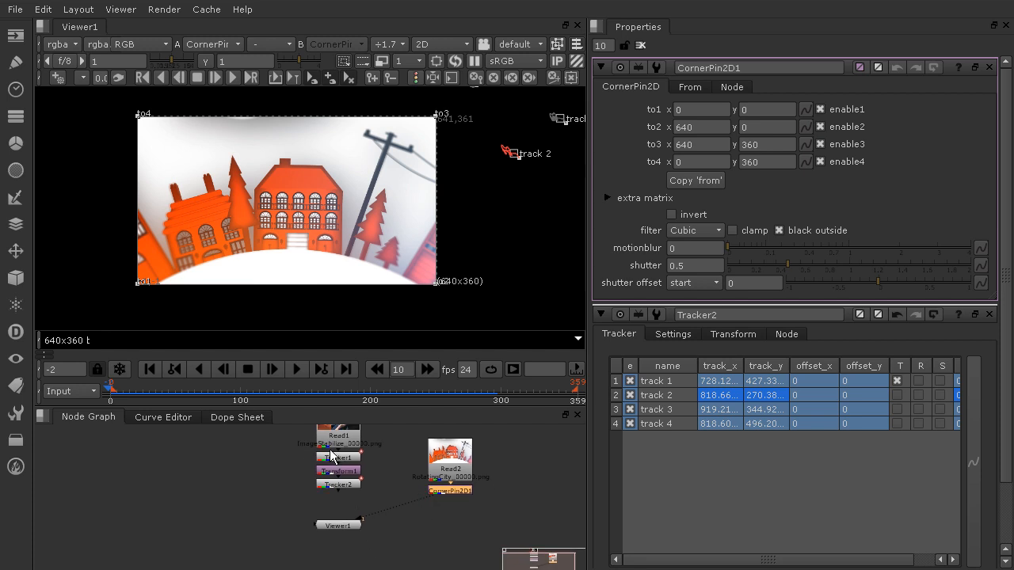
{"action": "mouse_move", "coordinate": [417, 515]}
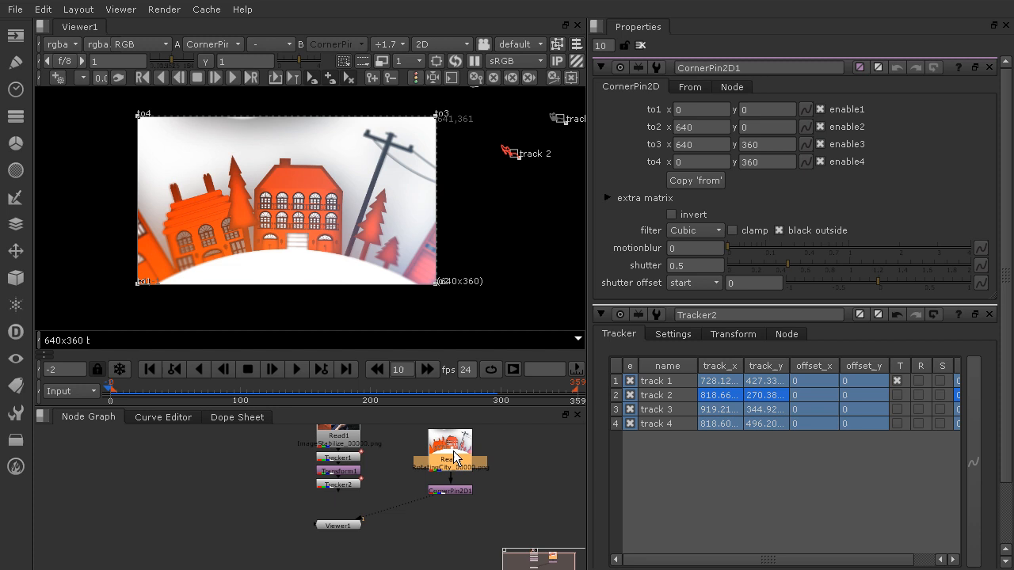
{"action": "left_click", "coordinate": [450, 452]}
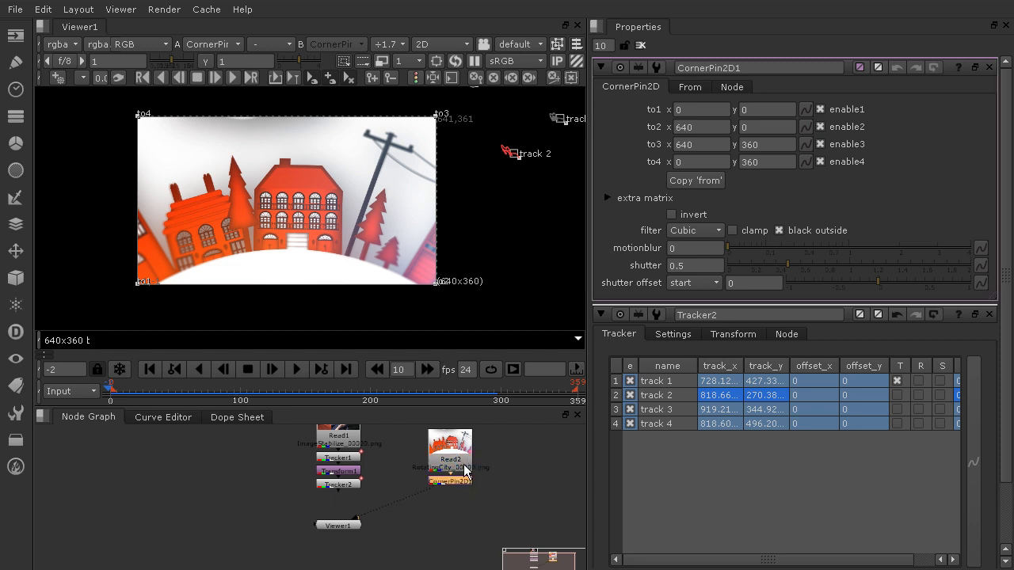
{"action": "mouse_move", "coordinate": [234, 211]}
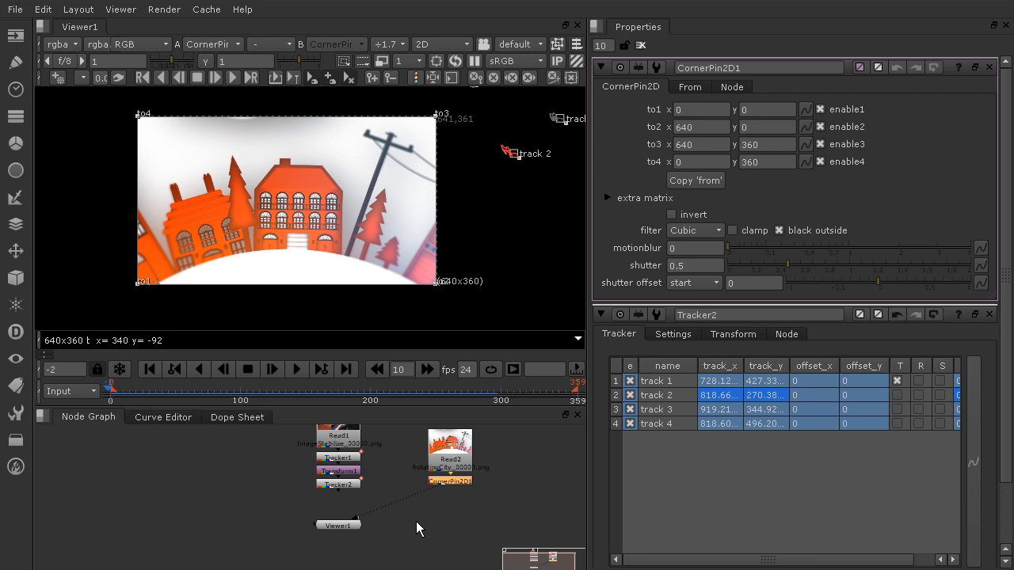
{"action": "mouse_move", "coordinate": [469, 526]}
{"action": "type", "text": "mer"}
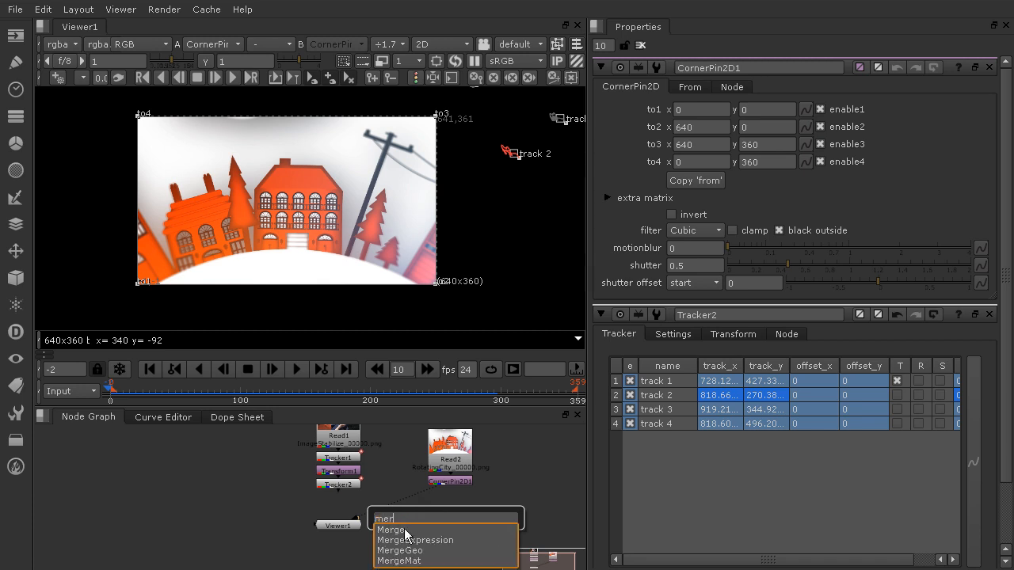
Add Merge1 with the corner-pinned city as A over Tracker2's phone footage as B.
{"action": "left_click", "coordinate": [392, 530]}
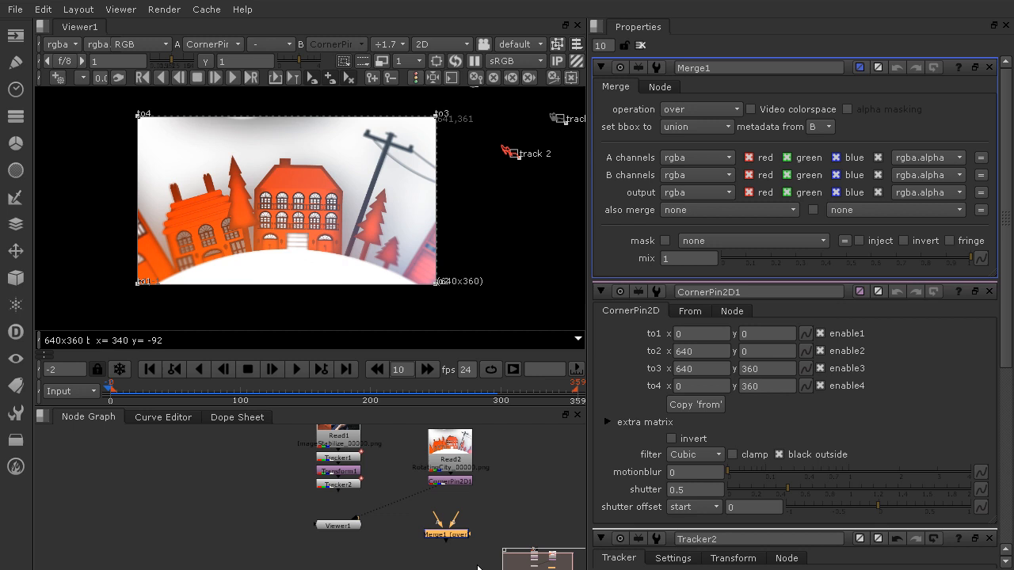
{"action": "mouse_move", "coordinate": [447, 531]}
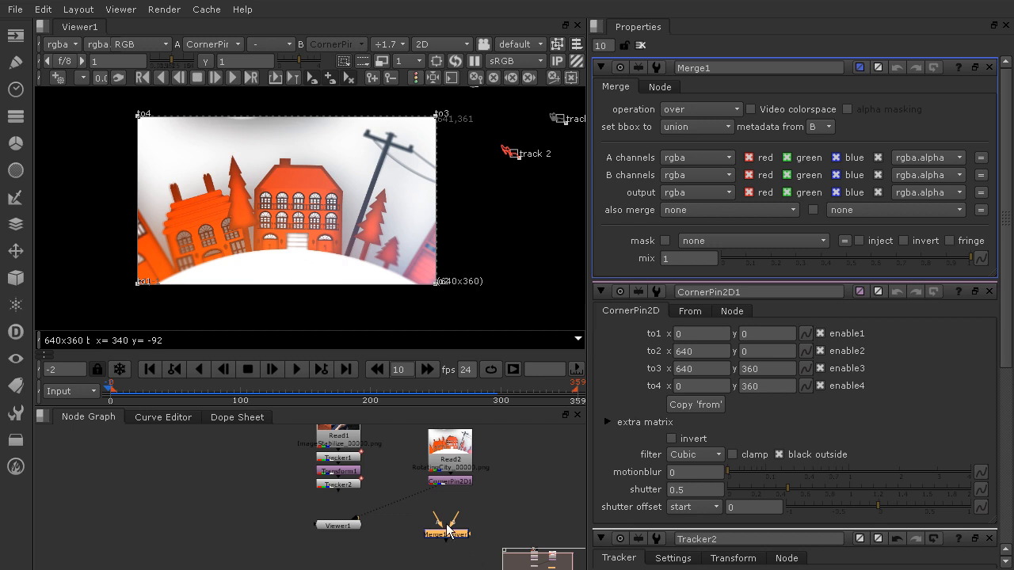
{"action": "mouse_move", "coordinate": [475, 519]}
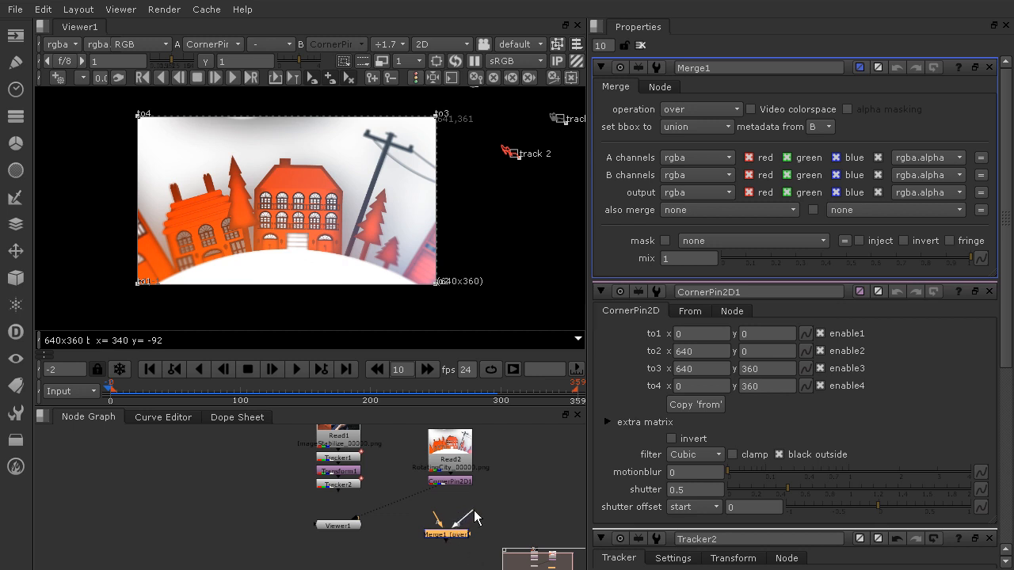
{"action": "mouse_move", "coordinate": [392, 499]}
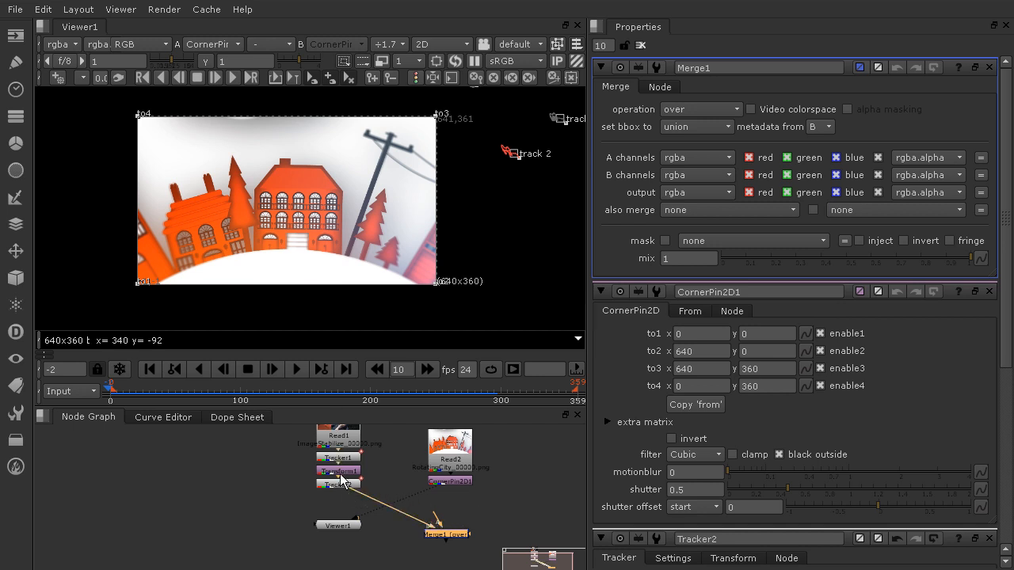
{"action": "mouse_move", "coordinate": [339, 435]}
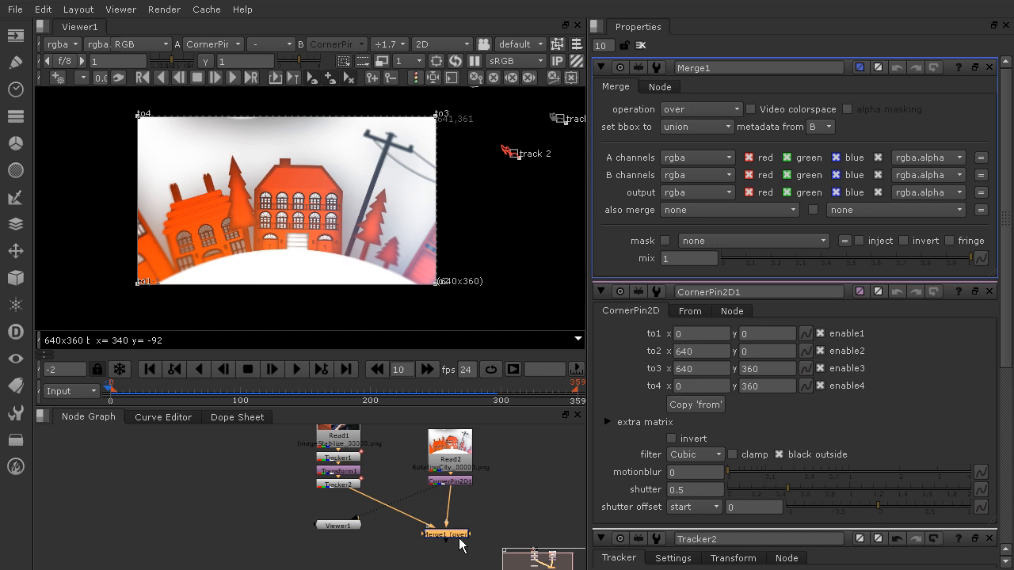
{"action": "left_click_drag", "start_coordinate": [446, 533], "coordinate": [347, 501]}
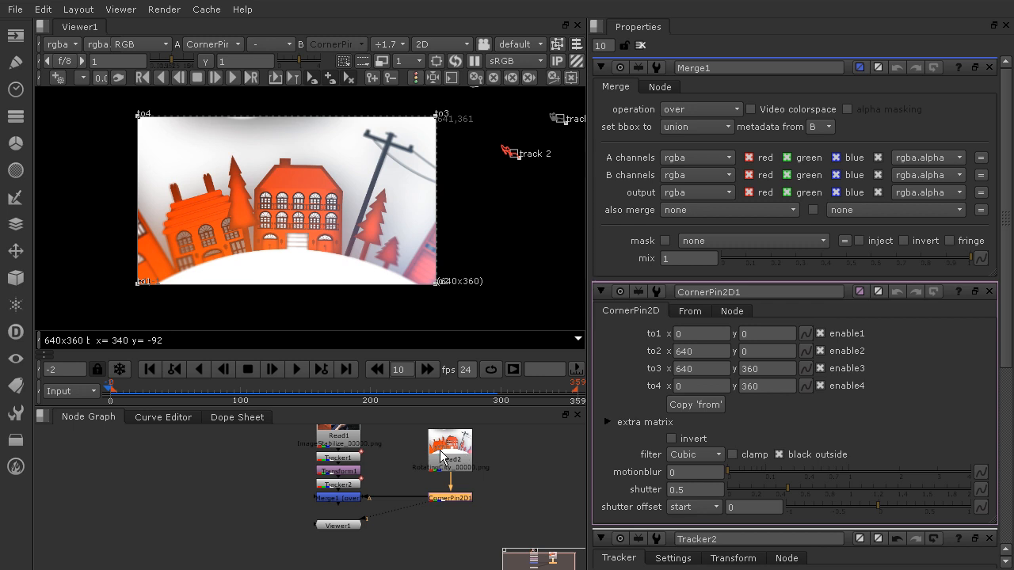
{"action": "mouse_move", "coordinate": [433, 524]}
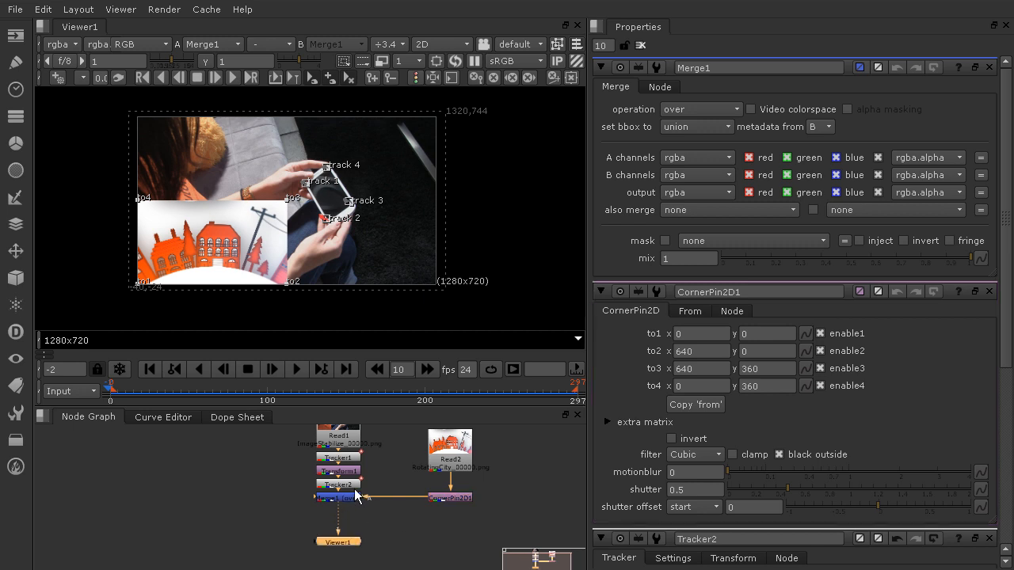
{"action": "mouse_move", "coordinate": [229, 230]}
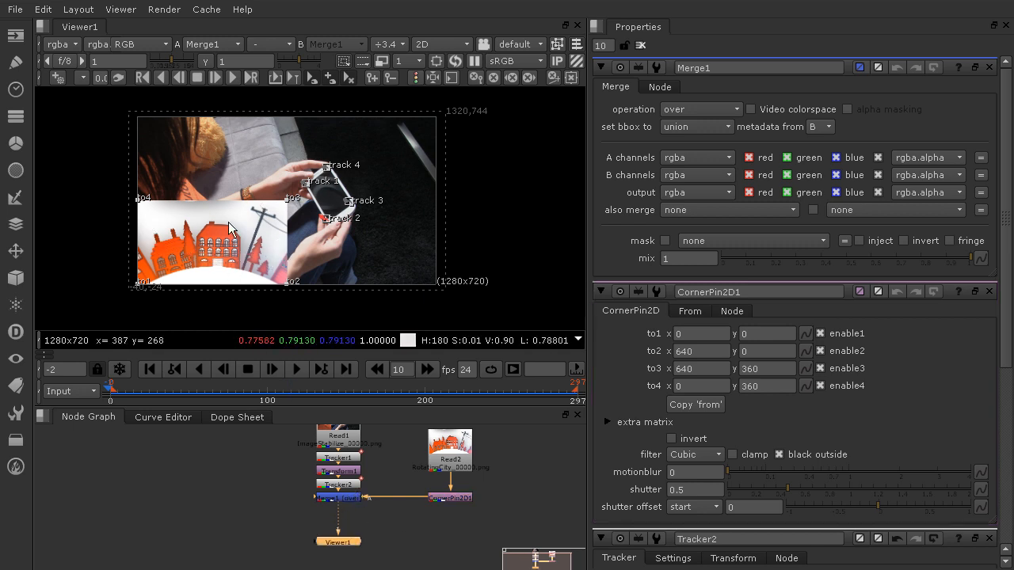
{"action": "mouse_move", "coordinate": [356, 164]}
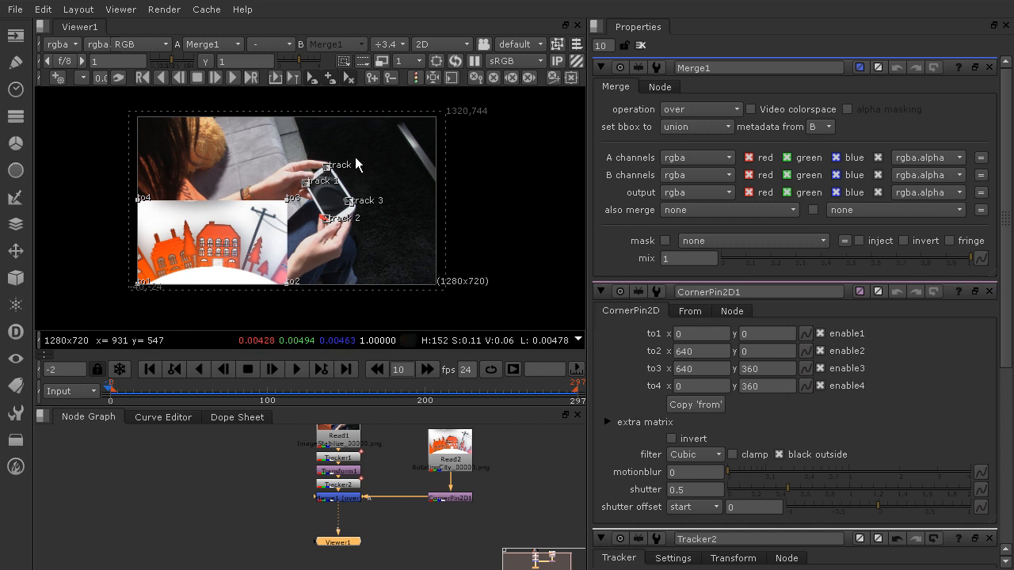
{"action": "mouse_move", "coordinate": [226, 242]}
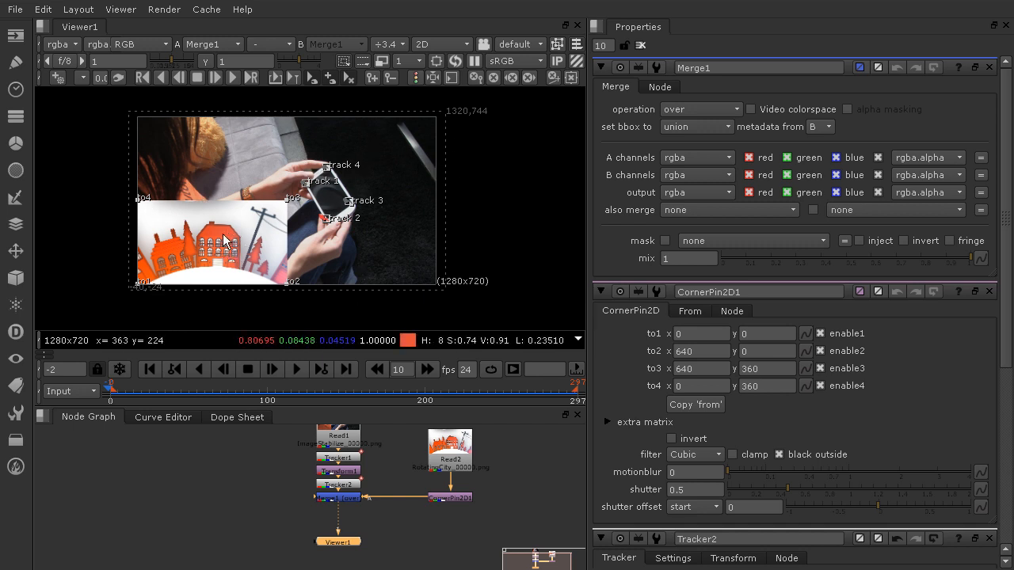
{"action": "mouse_move", "coordinate": [332, 273]}
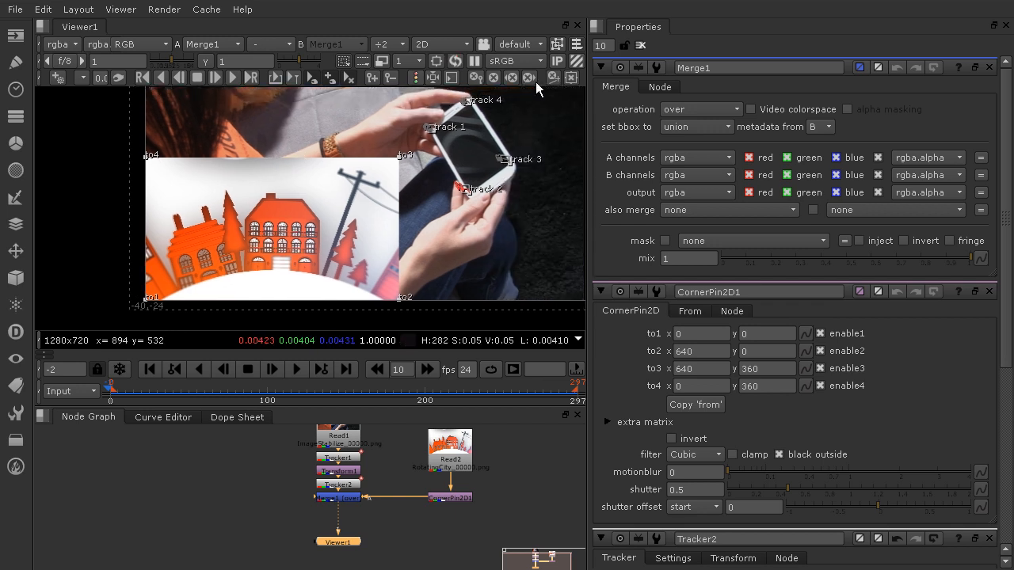
{"action": "mouse_move", "coordinate": [521, 158]}
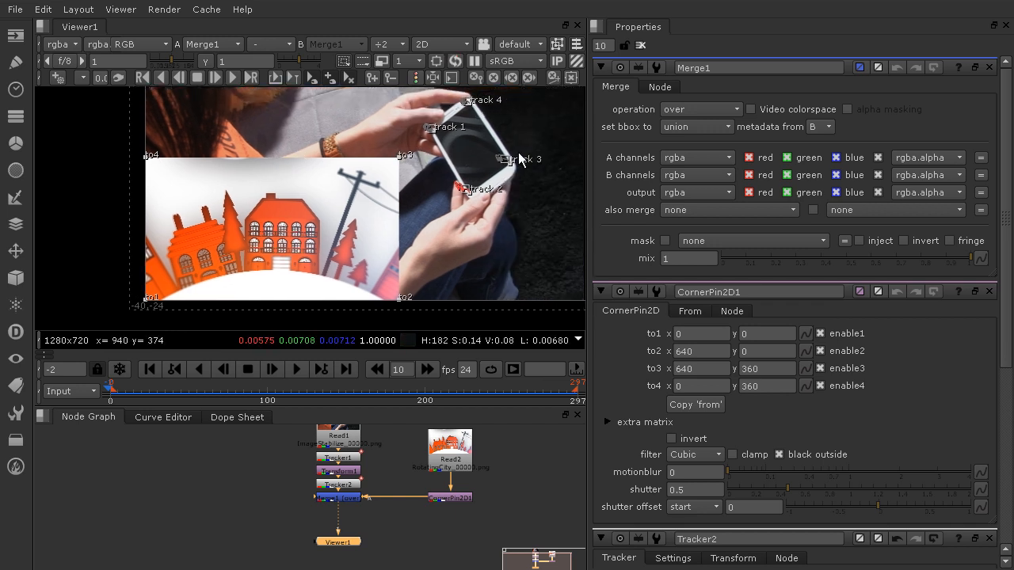
{"action": "mouse_move", "coordinate": [483, 196]}
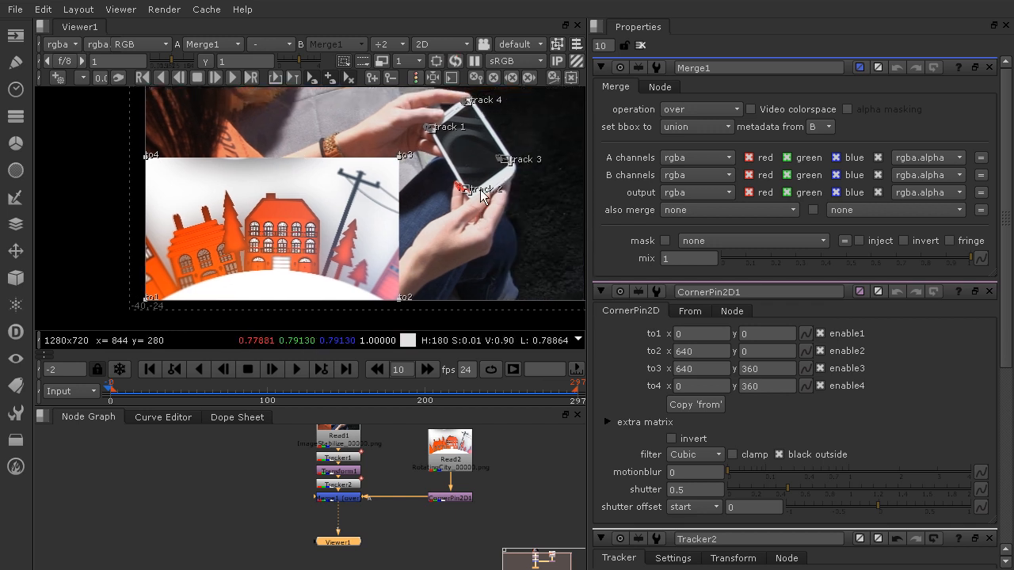
{"action": "mouse_move", "coordinate": [431, 252]}
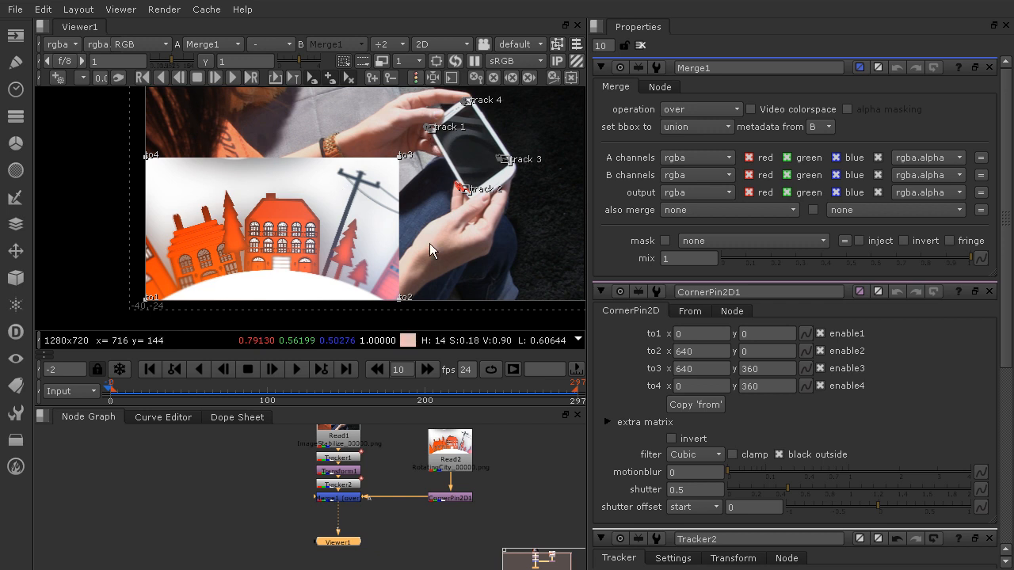
{"action": "mouse_move", "coordinate": [433, 241]}
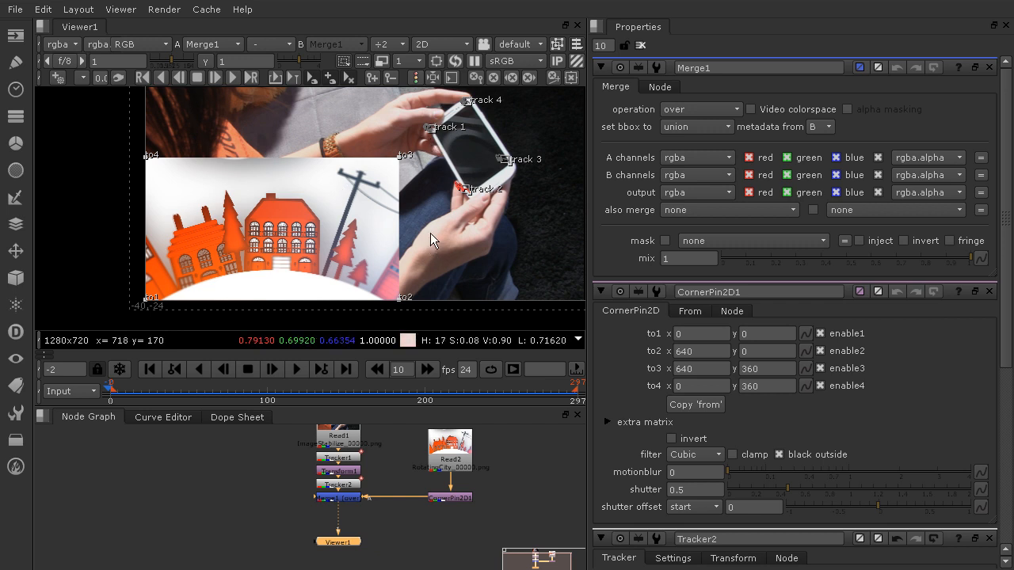
{"action": "mouse_move", "coordinate": [435, 233]}
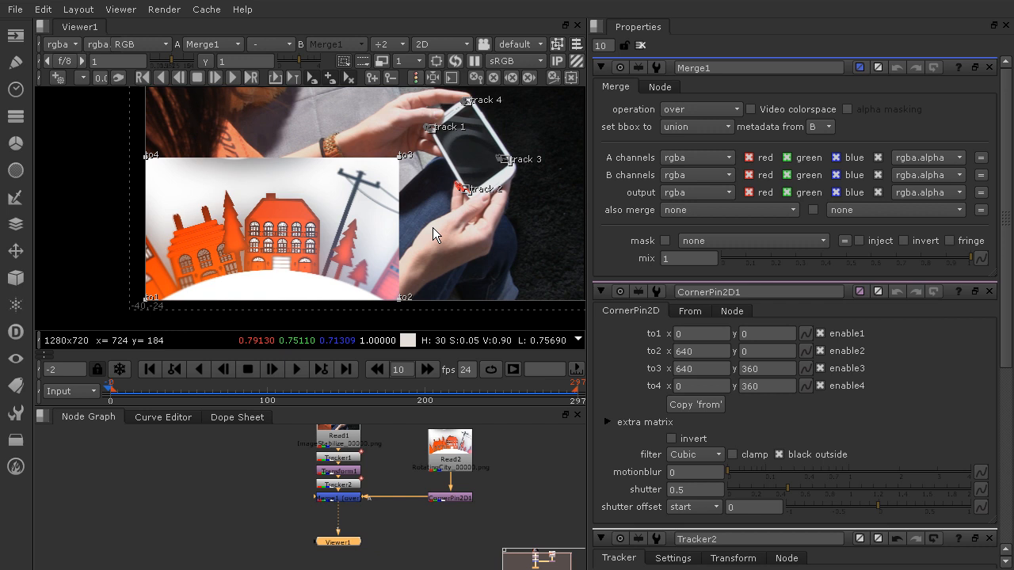
{"action": "mouse_move", "coordinate": [433, 230]}
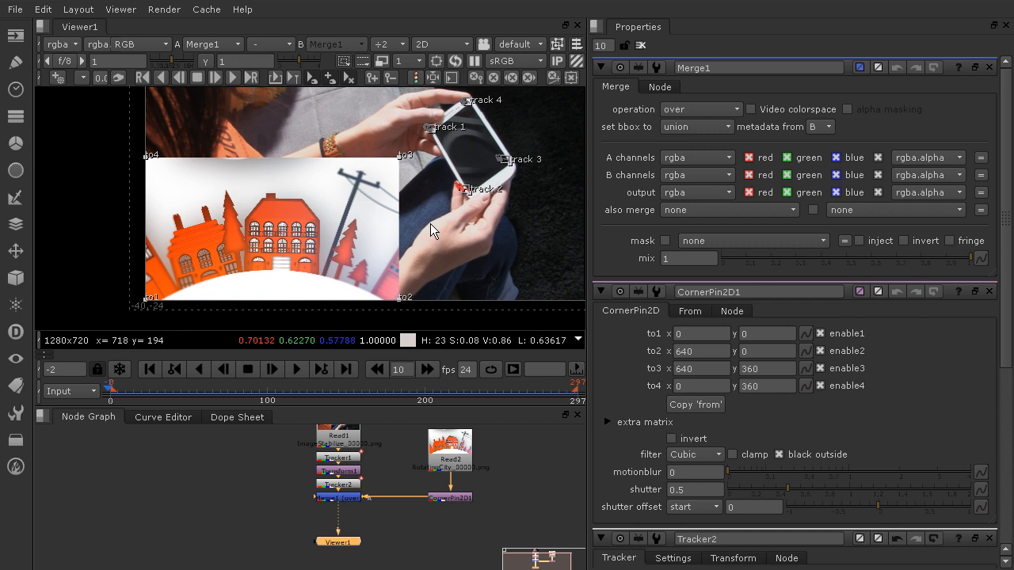
{"action": "mouse_move", "coordinate": [376, 205]}
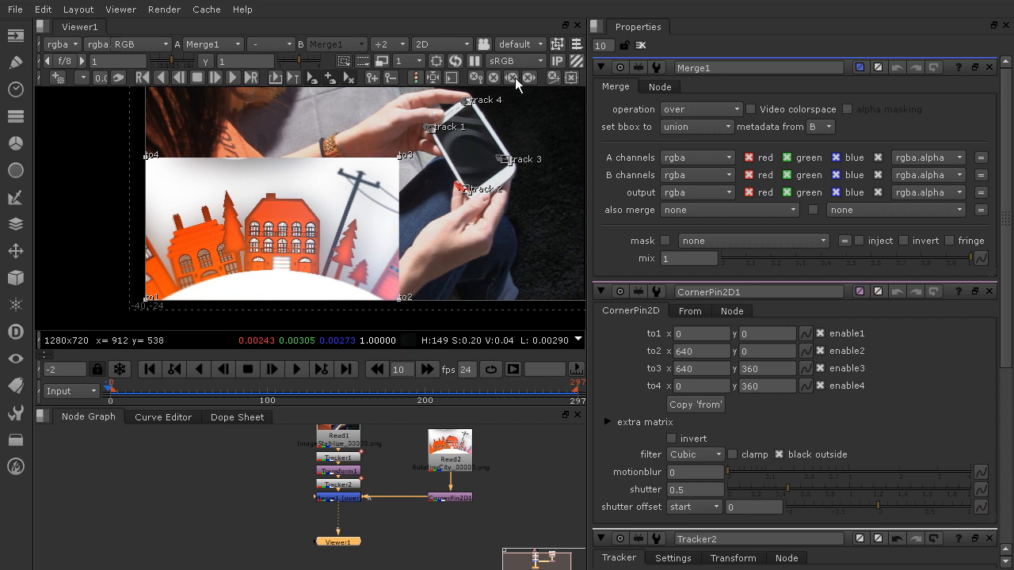
{"action": "mouse_move", "coordinate": [568, 110]}
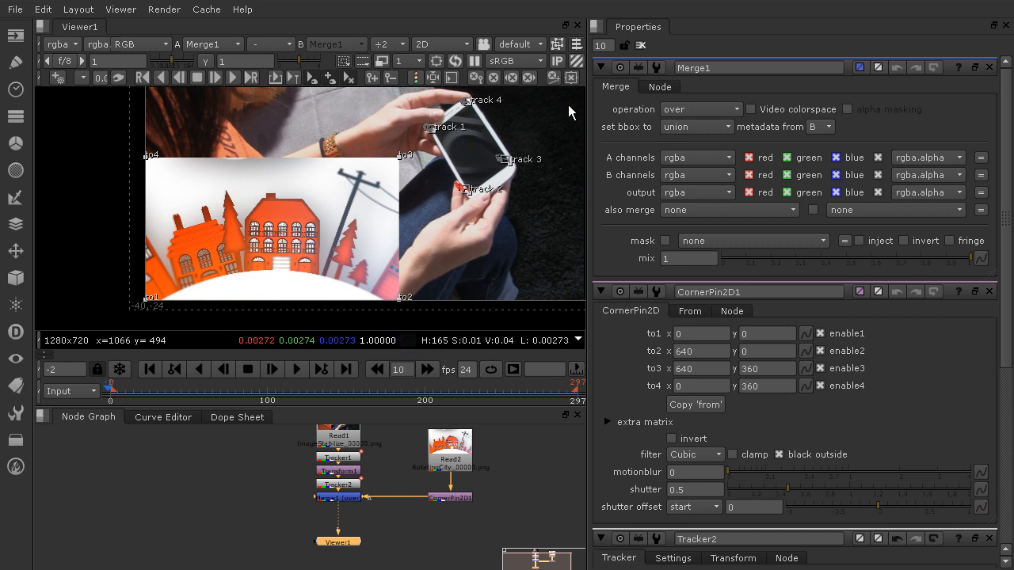
{"action": "mouse_move", "coordinate": [570, 113]}
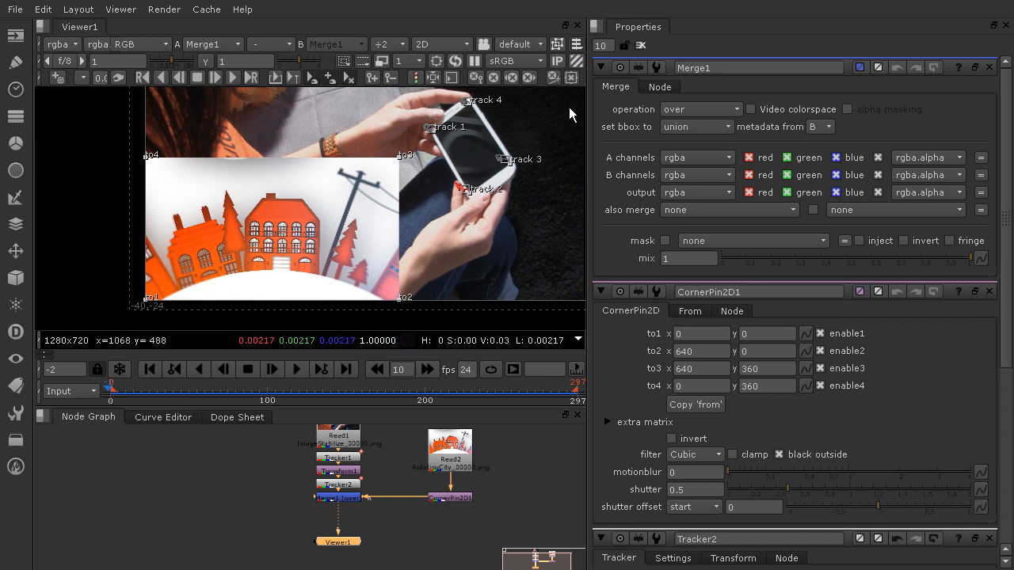
View the merged composite and close the Tracker2 settings, keeping CornerPin2D1 open.
{"action": "left_click", "coordinate": [701, 108]}
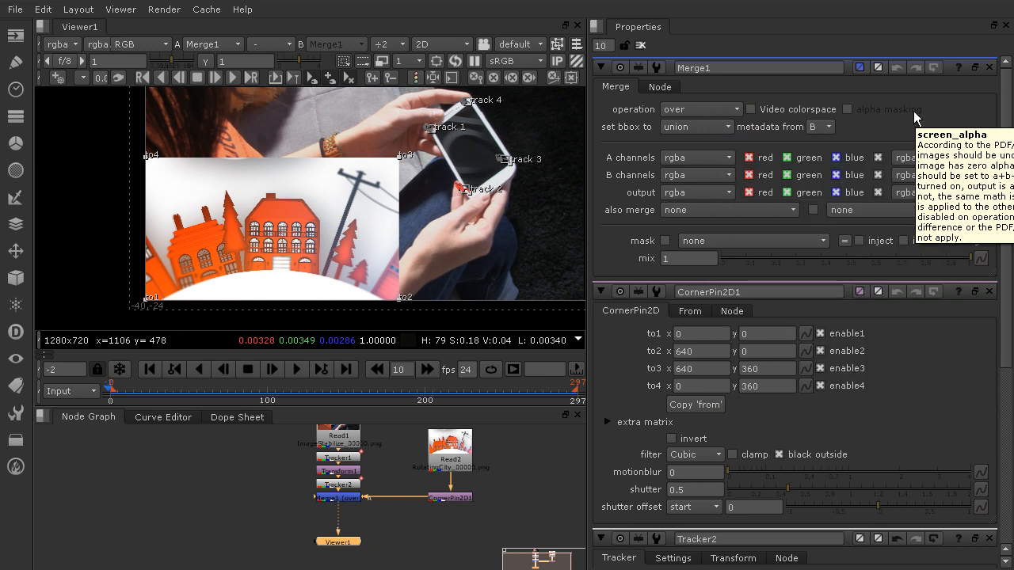
{"action": "mouse_move", "coordinate": [887, 118]}
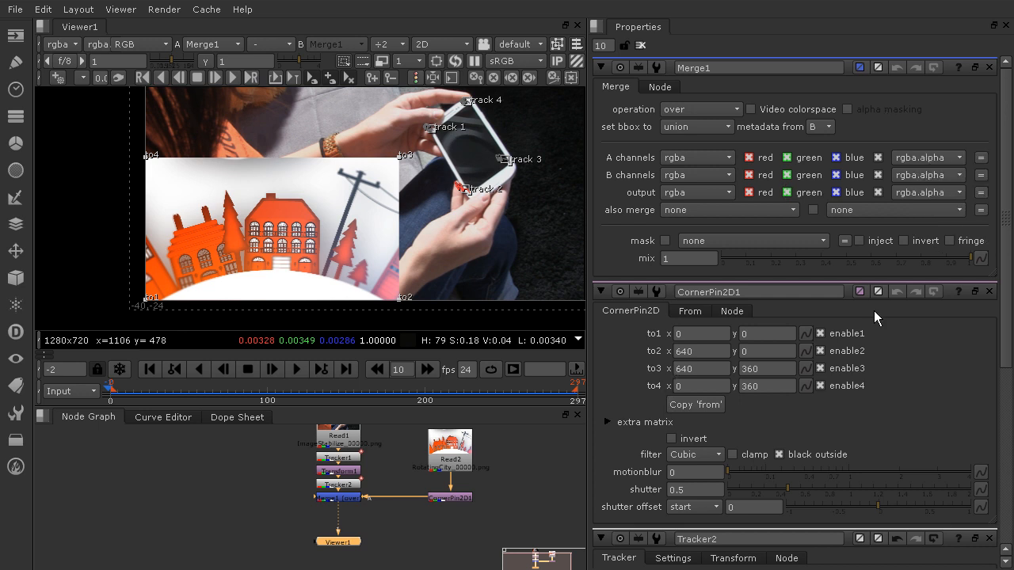
{"action": "mouse_move", "coordinate": [990, 73]}
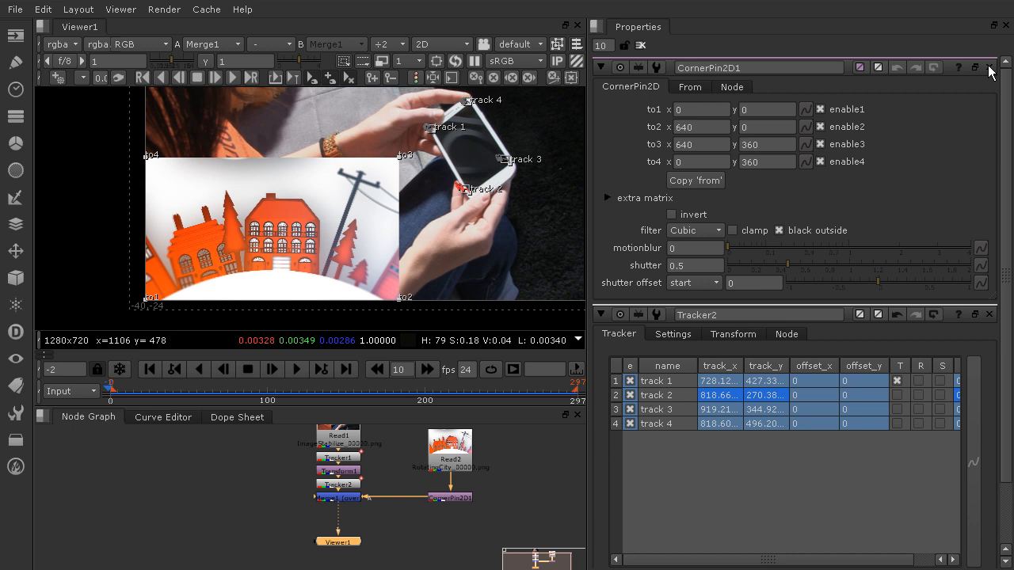
{"action": "mouse_move", "coordinate": [975, 238]}
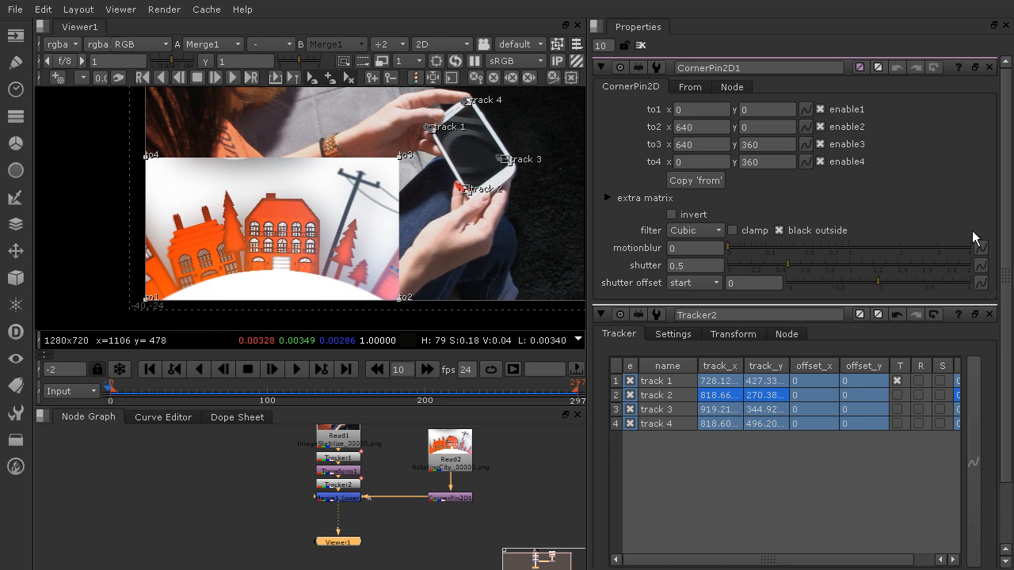
{"action": "left_click", "coordinate": [989, 314]}
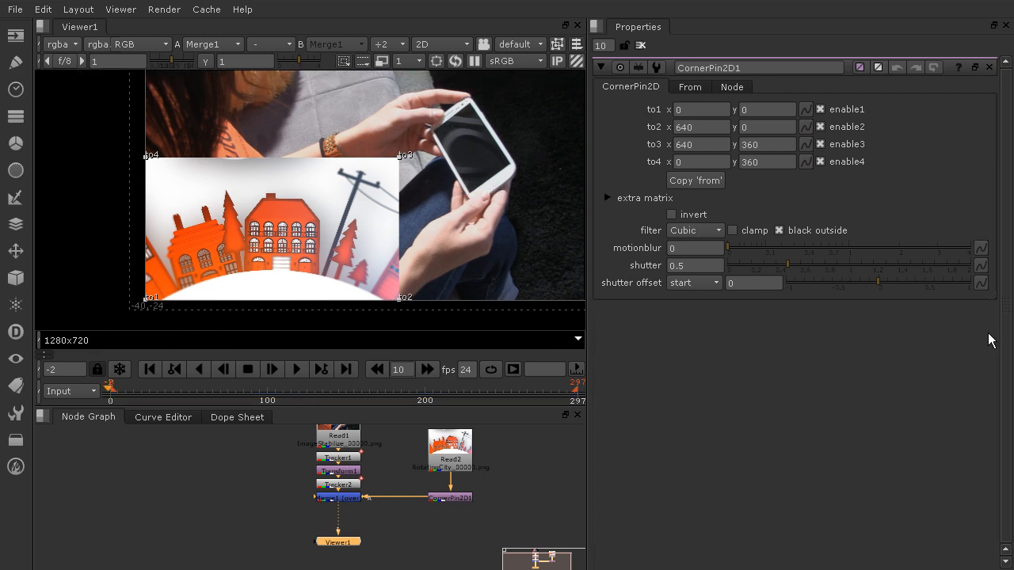
{"action": "mouse_move", "coordinate": [915, 141]}
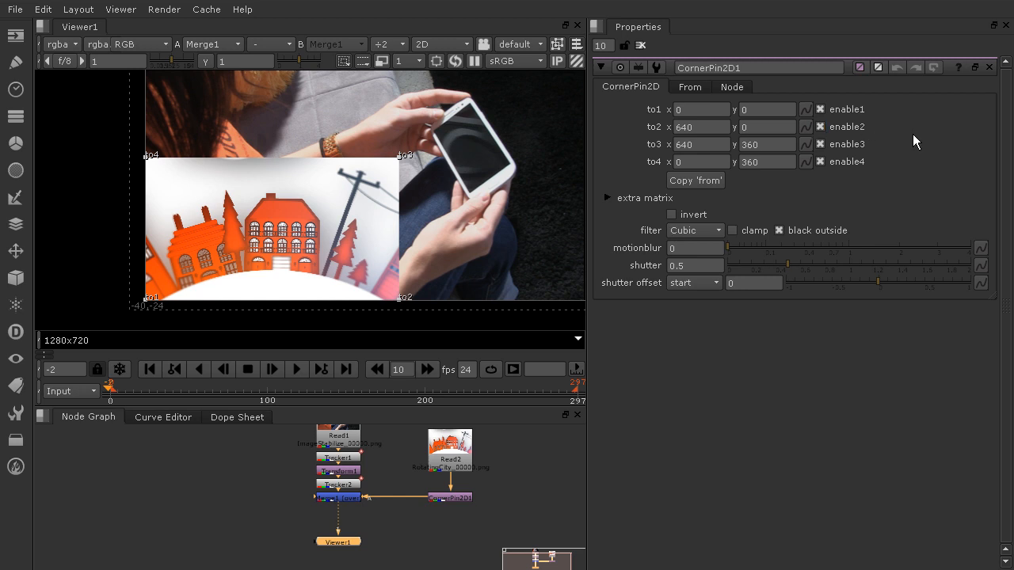
{"action": "mouse_move", "coordinate": [808, 110]}
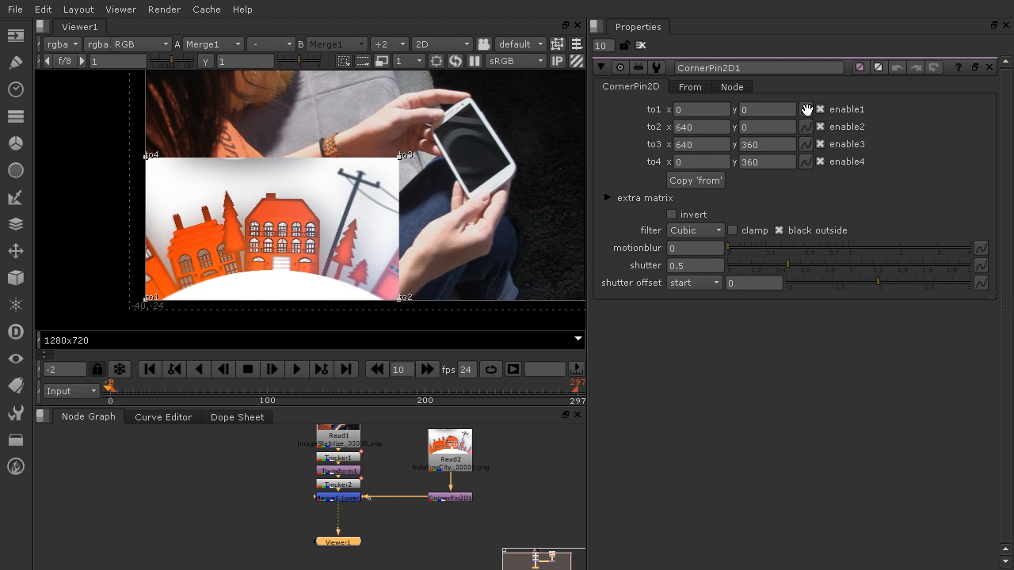
Link CornerPin2D1's to1–to4 corners to Tracker2's tracks 1–4.
{"action": "right_click", "coordinate": [806, 110]}
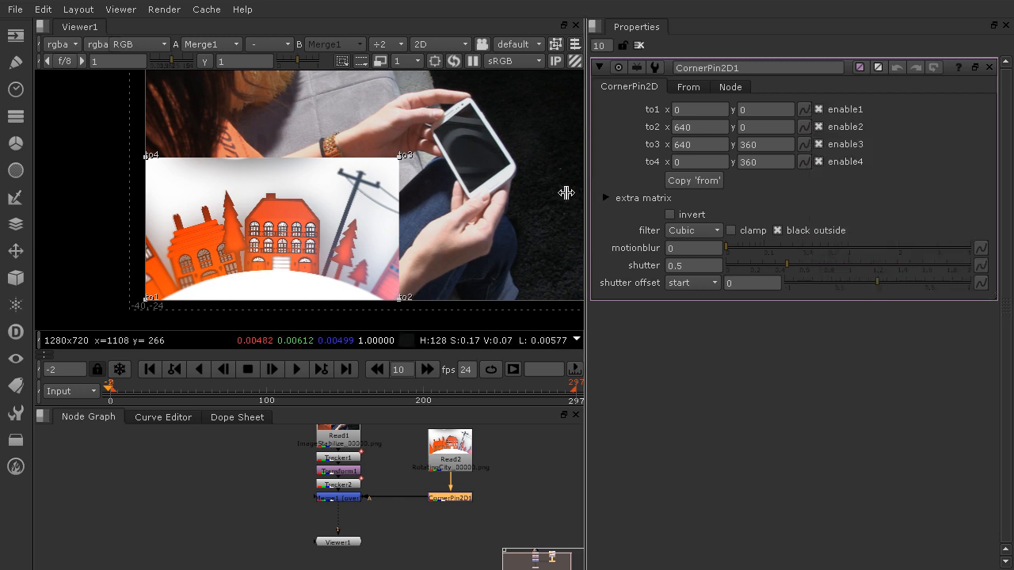
{"action": "right_click", "coordinate": [661, 109]}
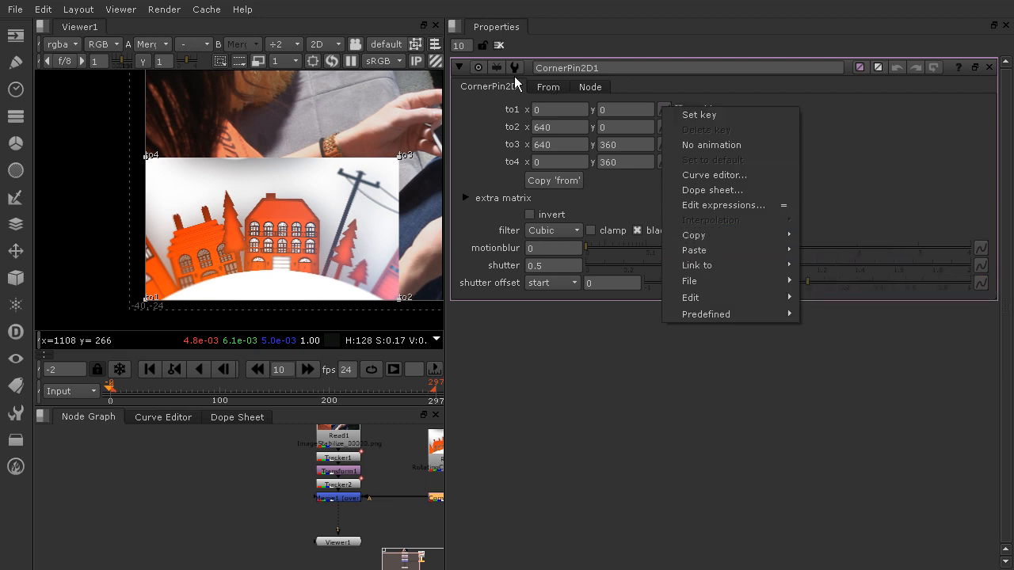
{"action": "mouse_move", "coordinate": [694, 250]}
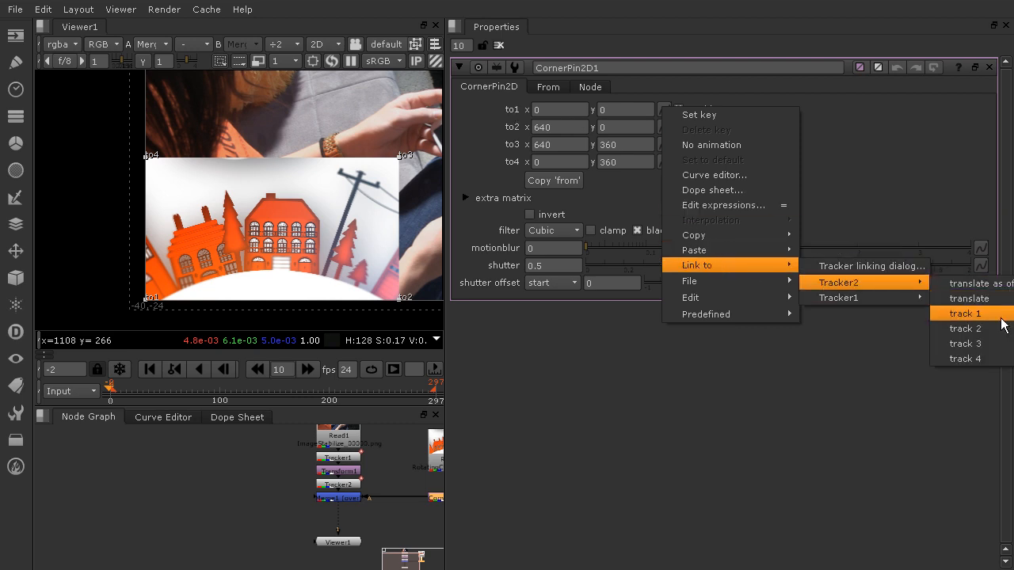
{"action": "left_click", "coordinate": [965, 313]}
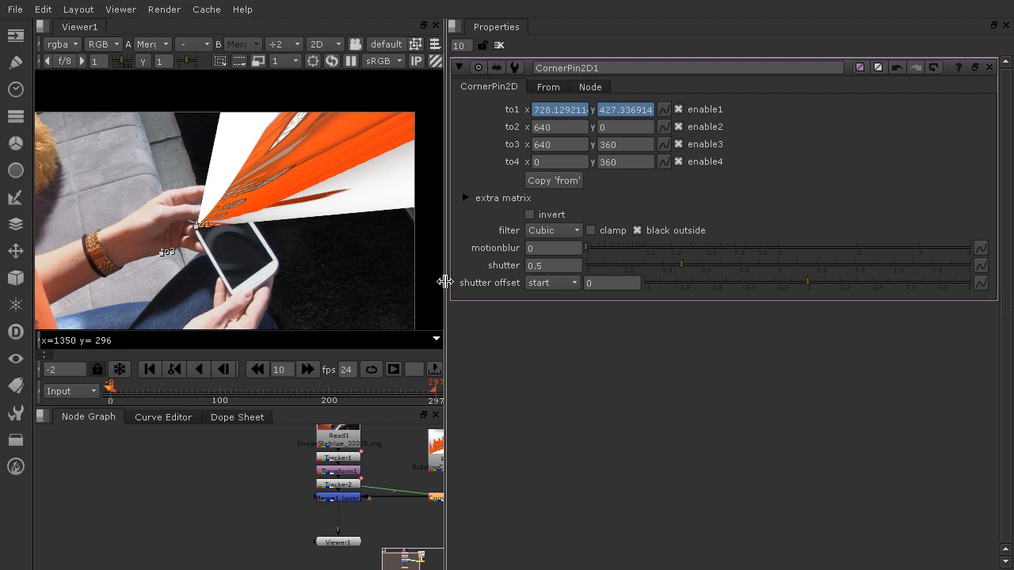
{"action": "mouse_move", "coordinate": [728, 143]}
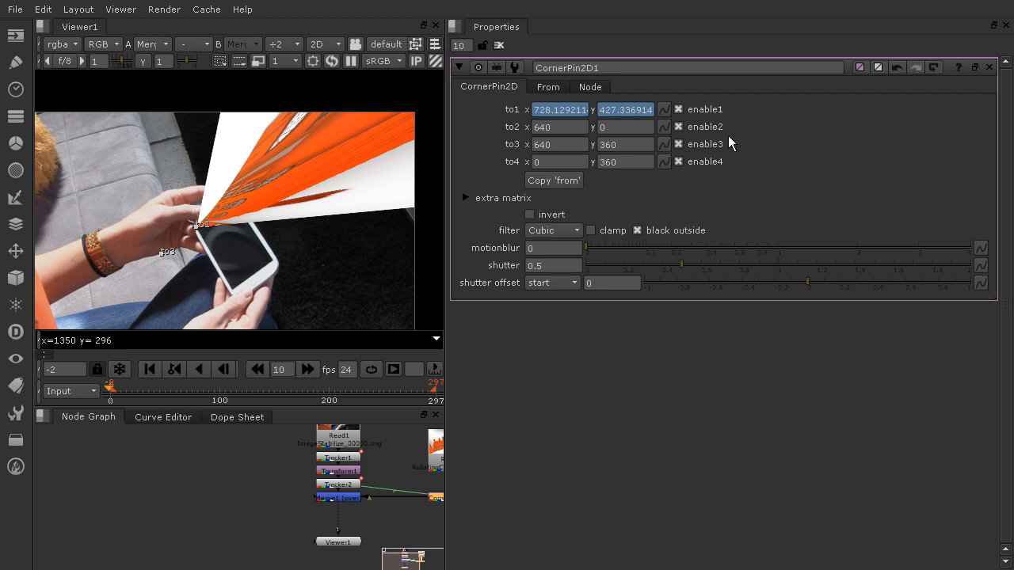
{"action": "mouse_move", "coordinate": [665, 125]}
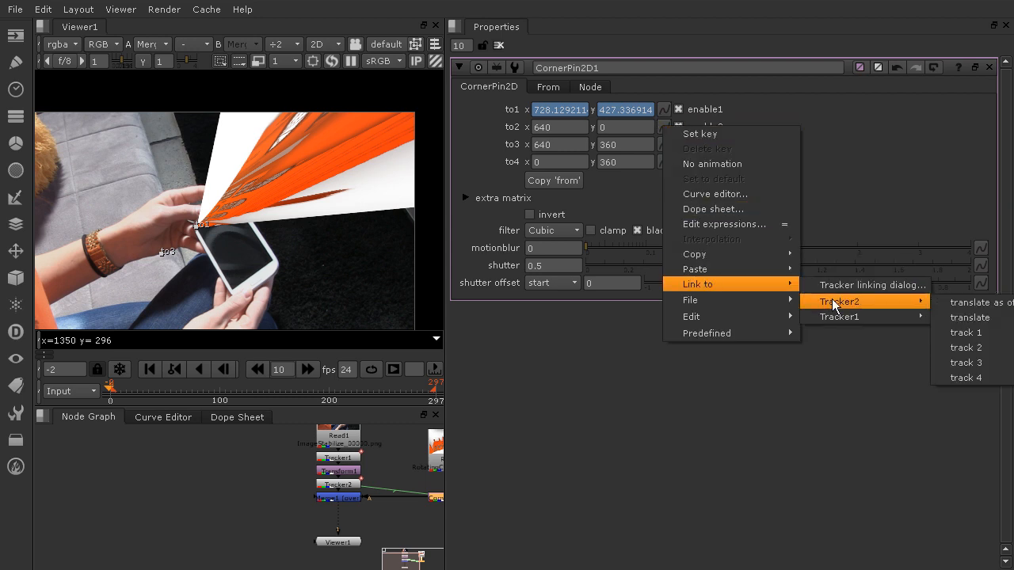
{"action": "left_click", "coordinate": [969, 317]}
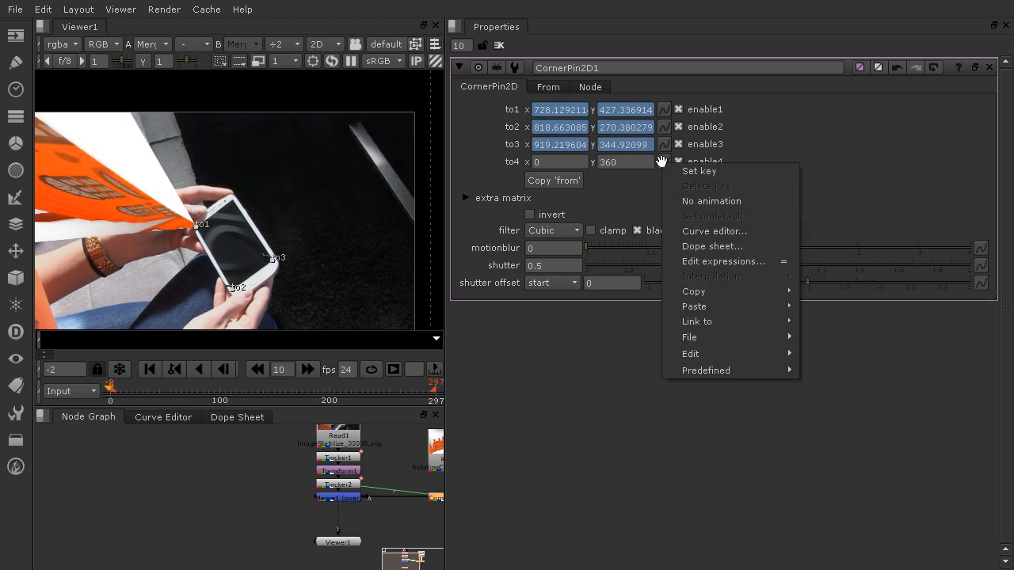
{"action": "mouse_move", "coordinate": [697, 321]}
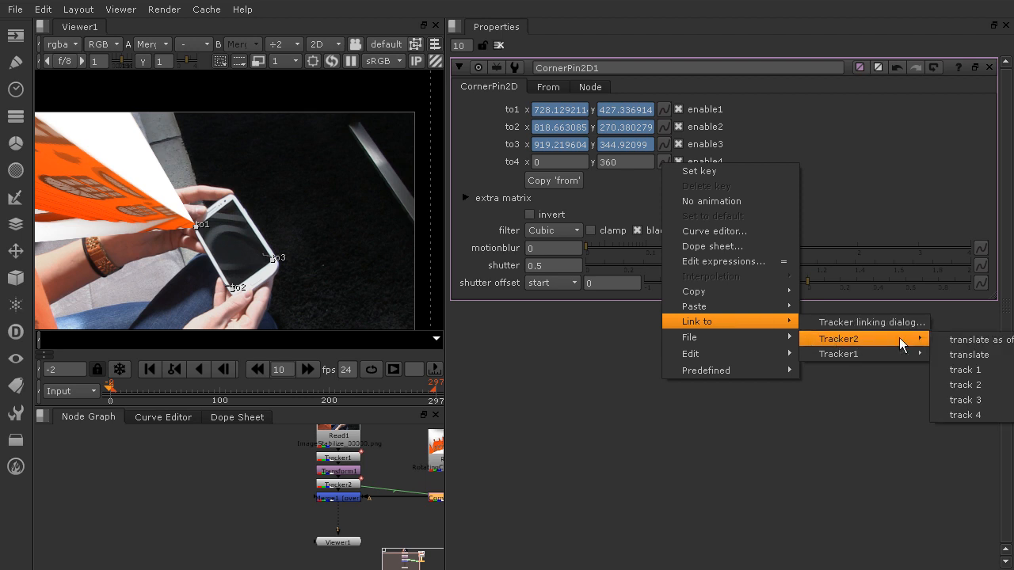
{"action": "mouse_move", "coordinate": [964, 415]}
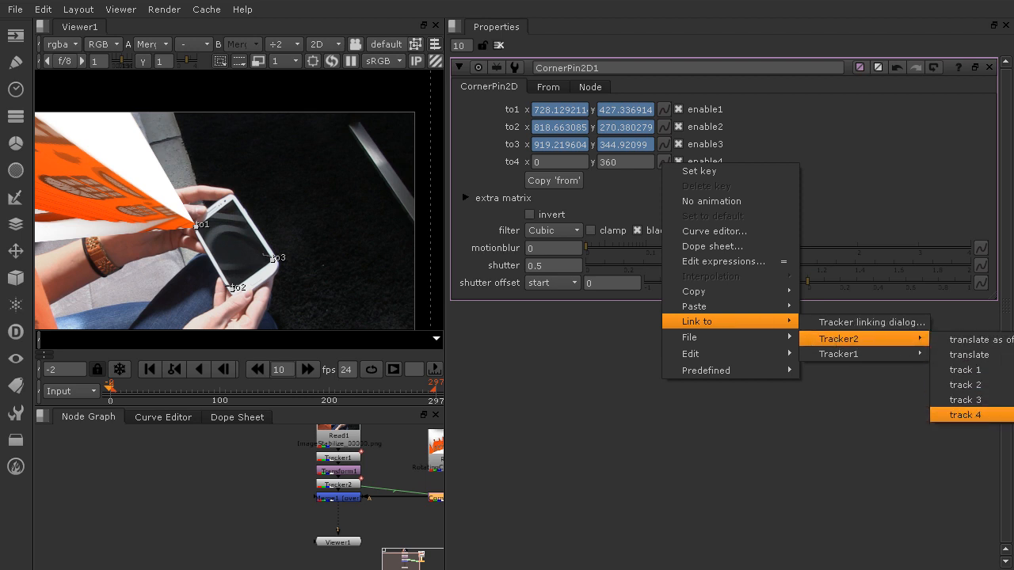
{"action": "left_click", "coordinate": [964, 414]}
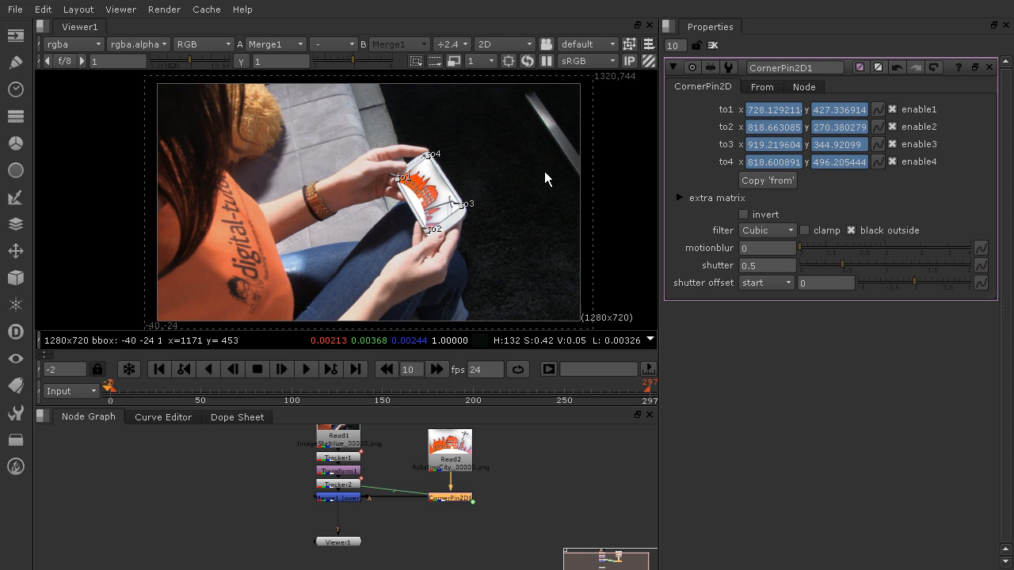
{"action": "left_click", "coordinate": [450, 450]}
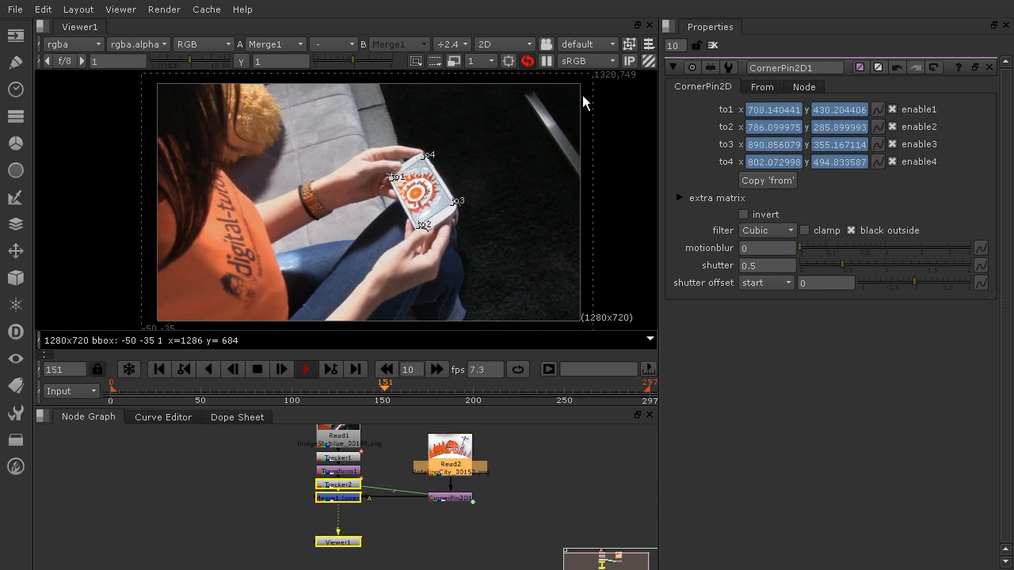
{"action": "left_click", "coordinate": [761, 87]}
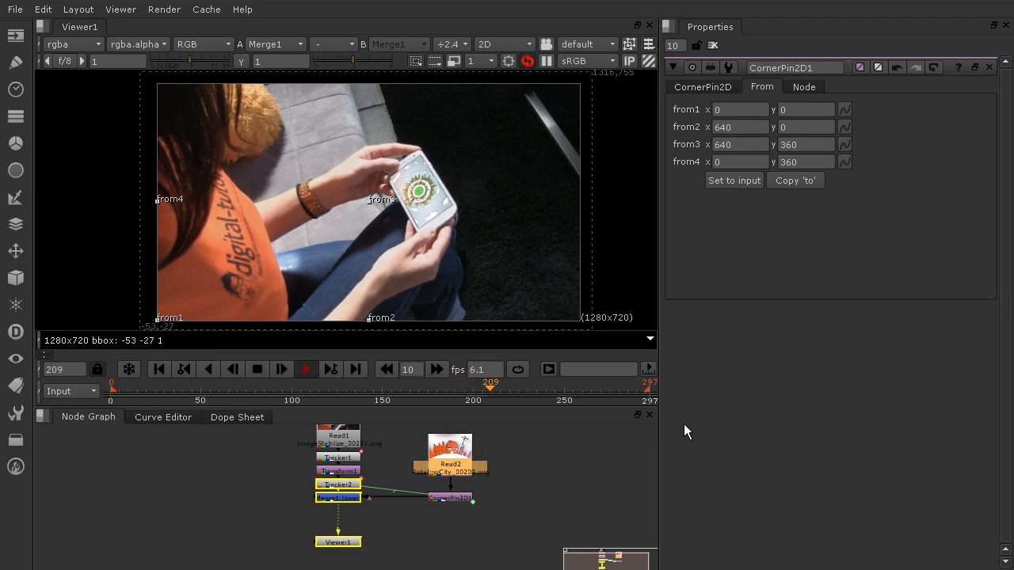
{"action": "left_click", "coordinate": [306, 369]}
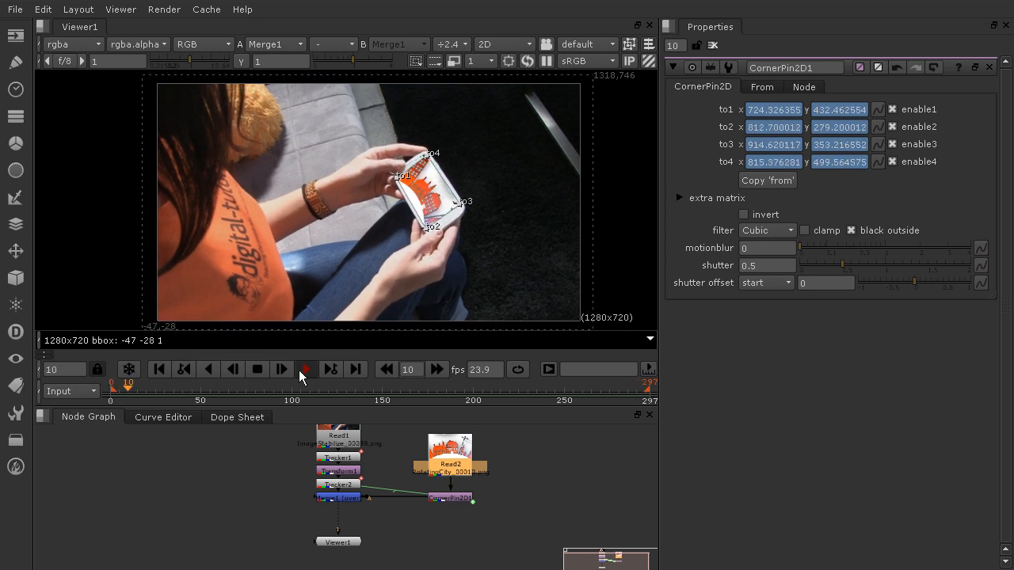
Zoom the viewer onto the phone to inspect the pinned city image.
{"action": "left_click", "coordinate": [305, 369]}
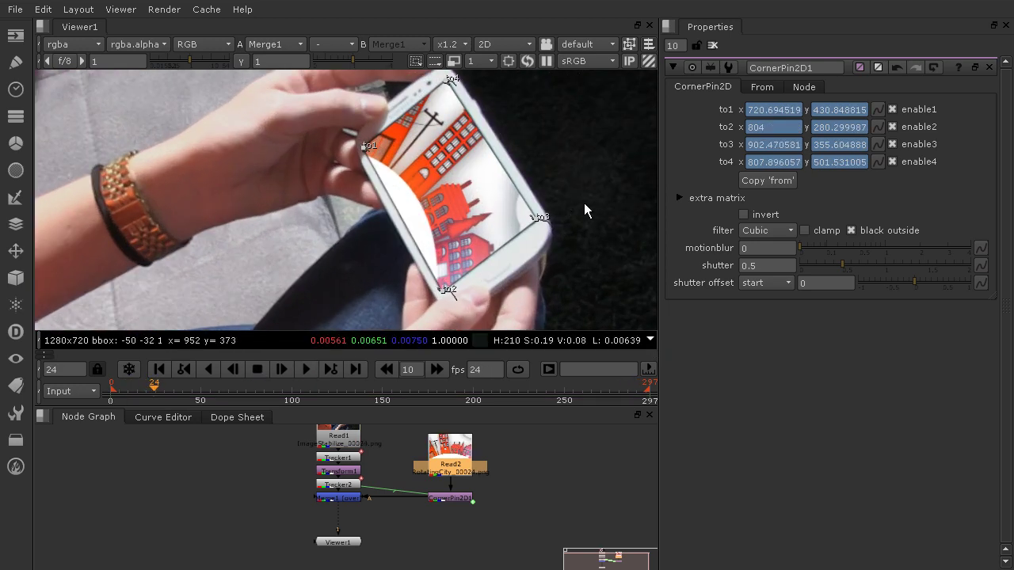
{"action": "mouse_move", "coordinate": [526, 211]}
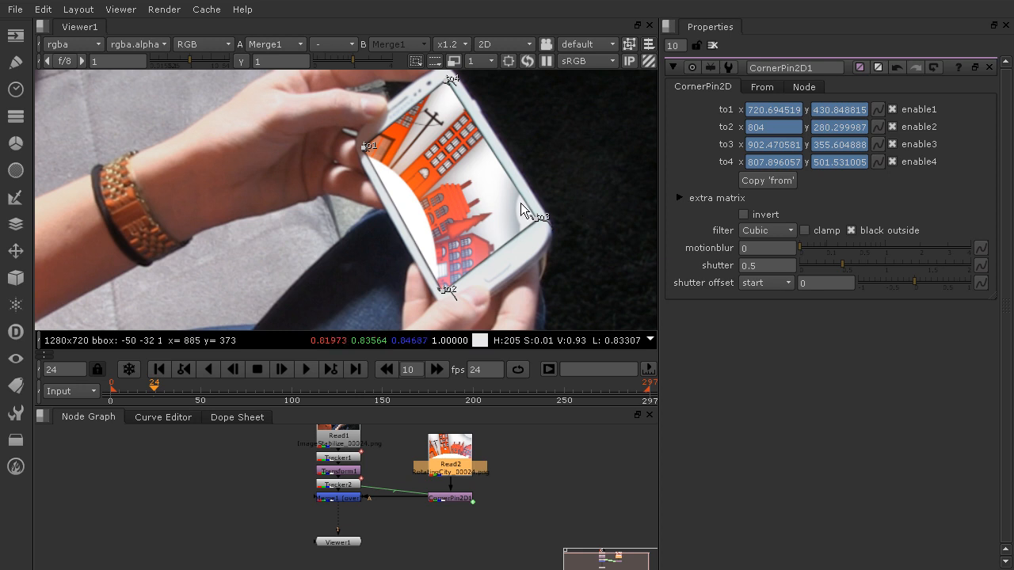
{"action": "mouse_move", "coordinate": [467, 264]}
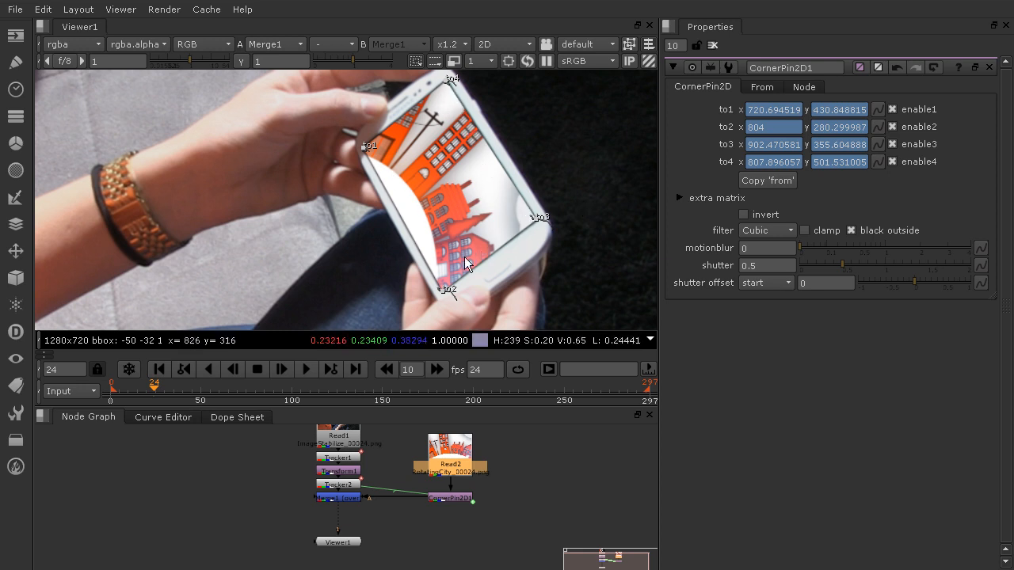
{"action": "mouse_move", "coordinate": [475, 125]}
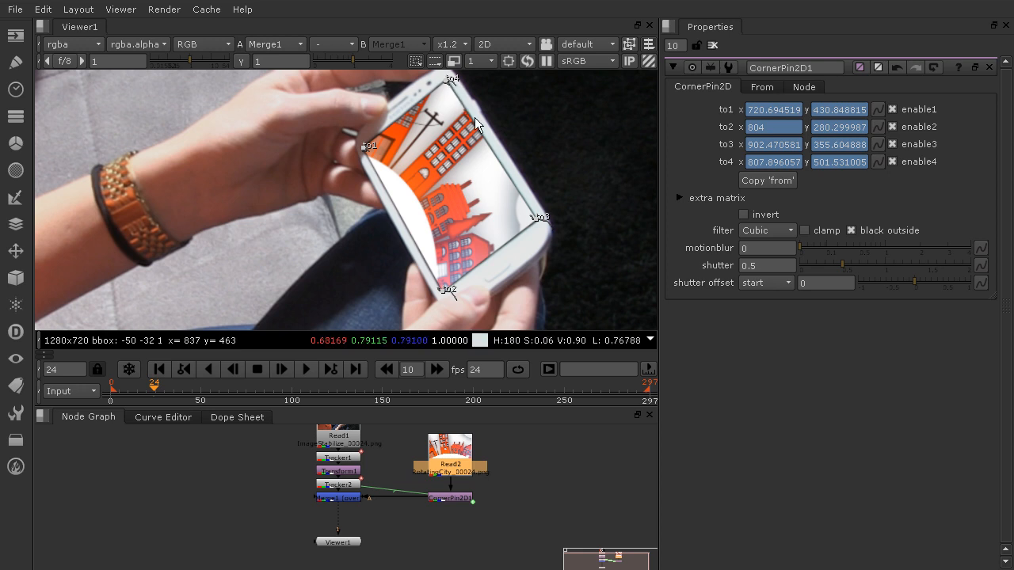
{"action": "mouse_move", "coordinate": [574, 293]}
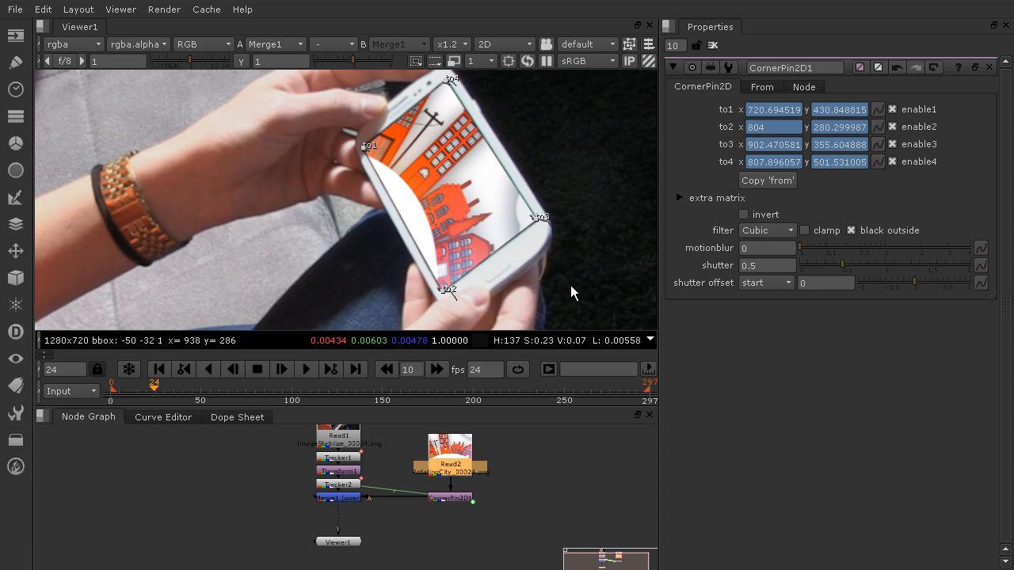
{"action": "mouse_move", "coordinate": [541, 211]}
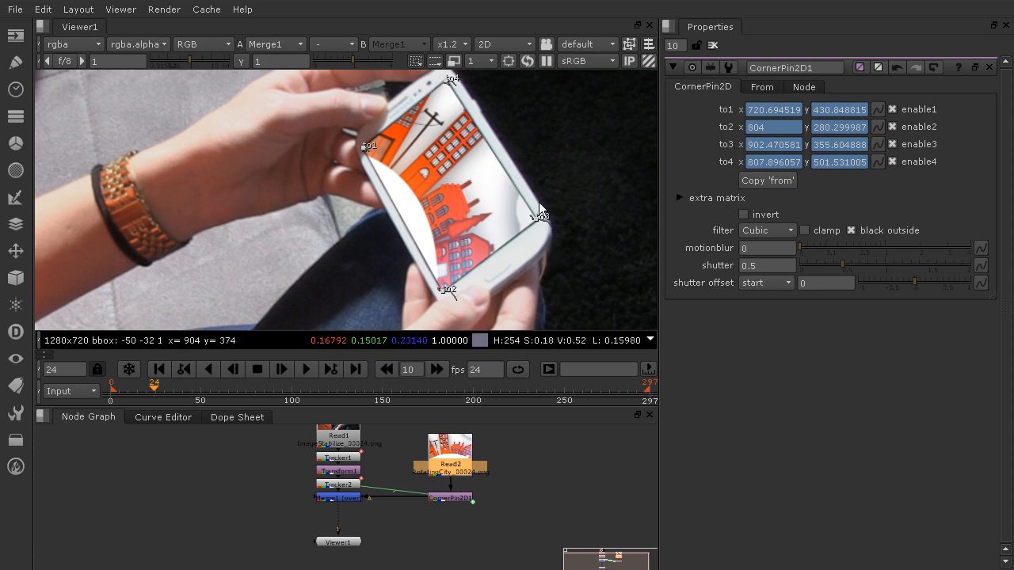
{"action": "mouse_move", "coordinate": [580, 254]}
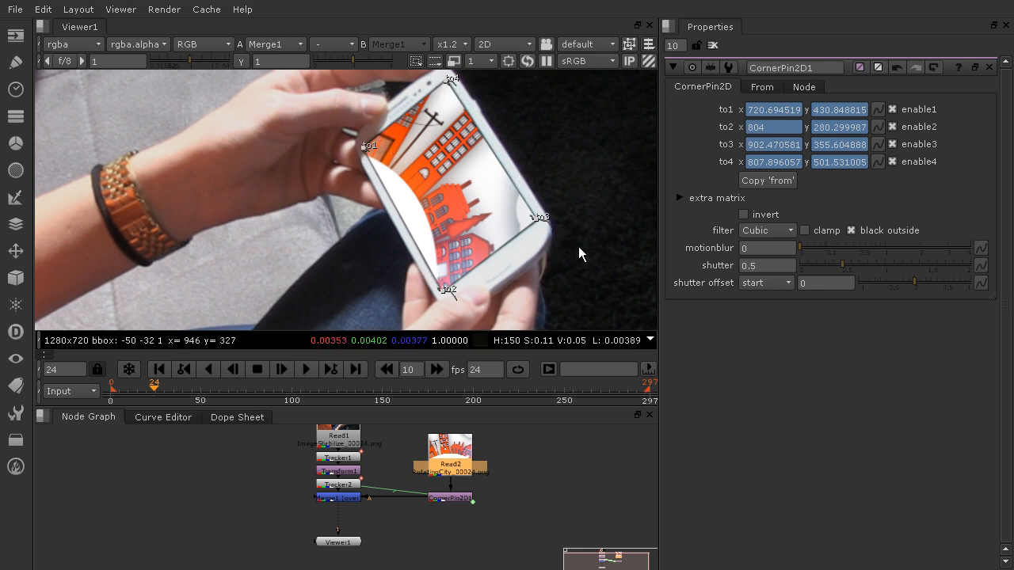
{"action": "mouse_move", "coordinate": [546, 316]}
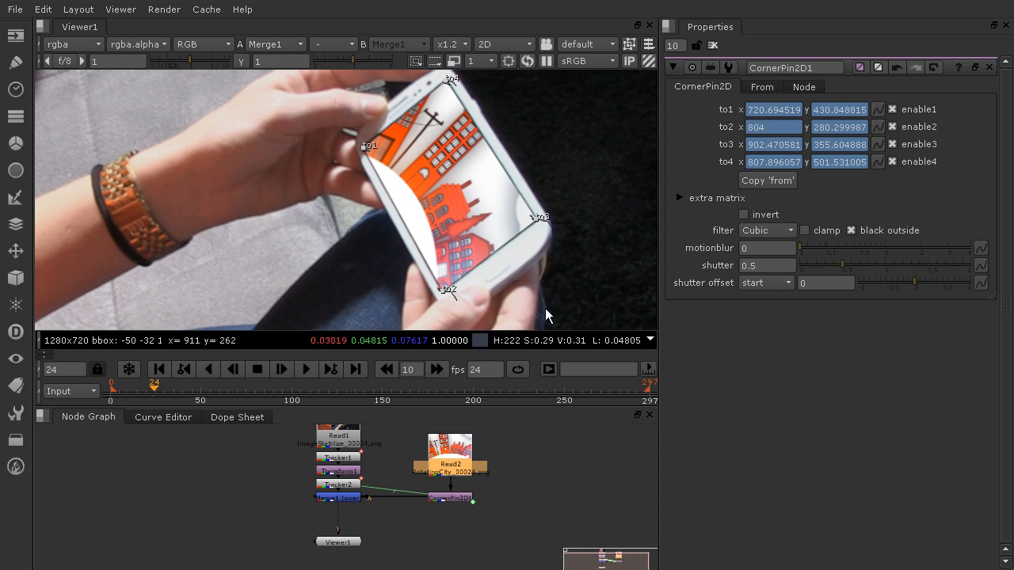
{"action": "mouse_move", "coordinate": [579, 473]}
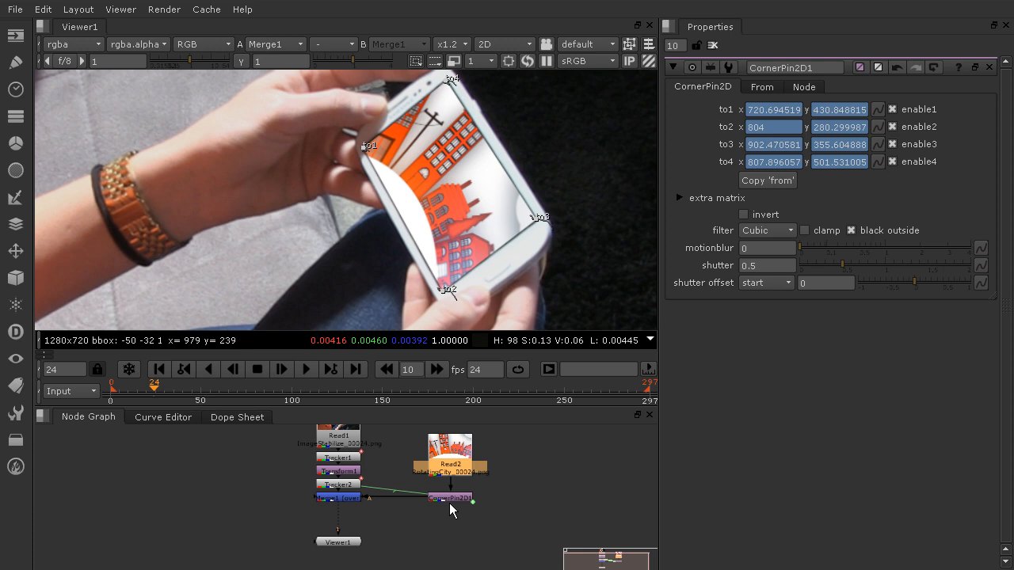
{"action": "mouse_move", "coordinate": [359, 504]}
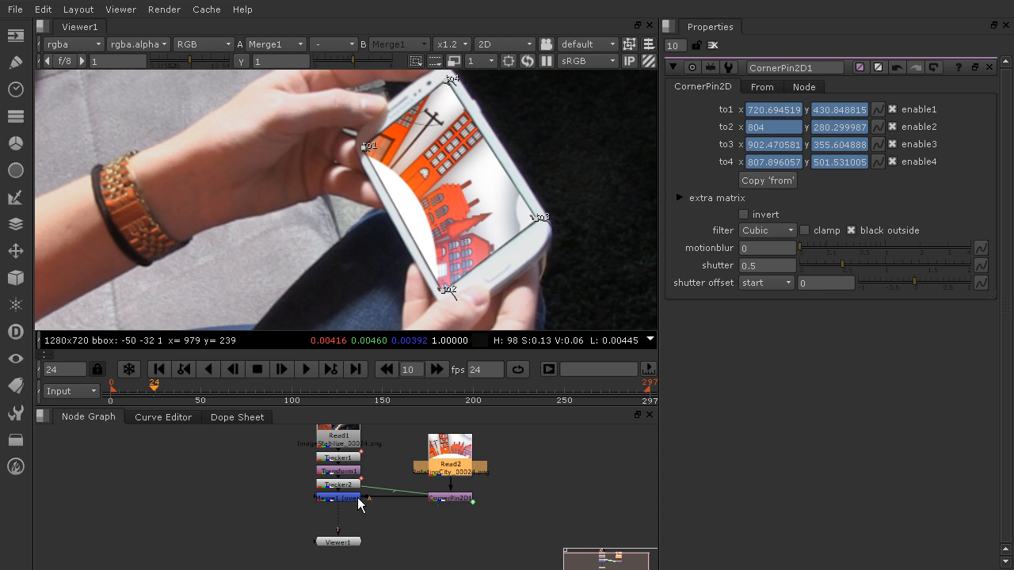
{"action": "mouse_move", "coordinate": [384, 504]}
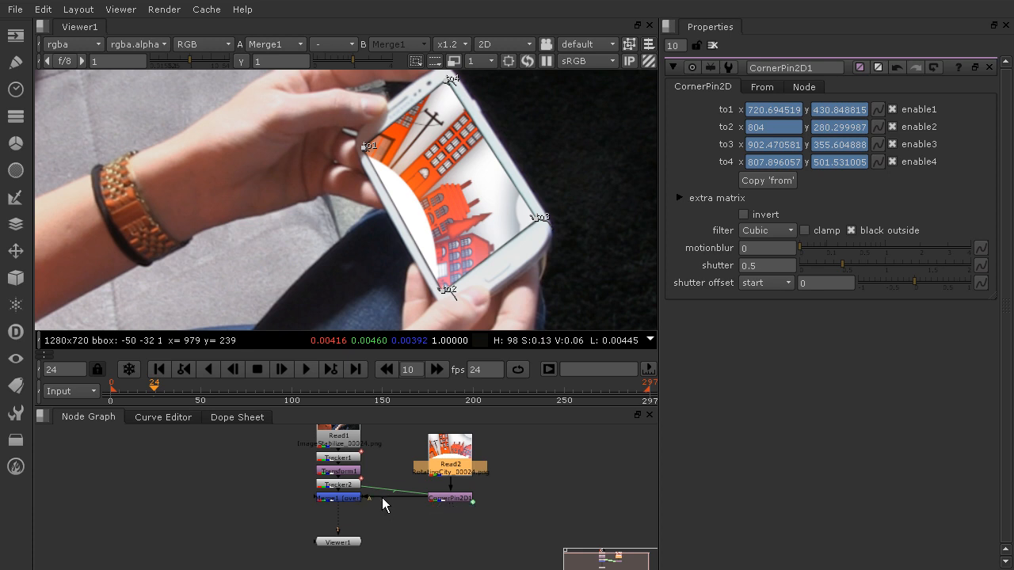
{"action": "mouse_move", "coordinate": [560, 467]}
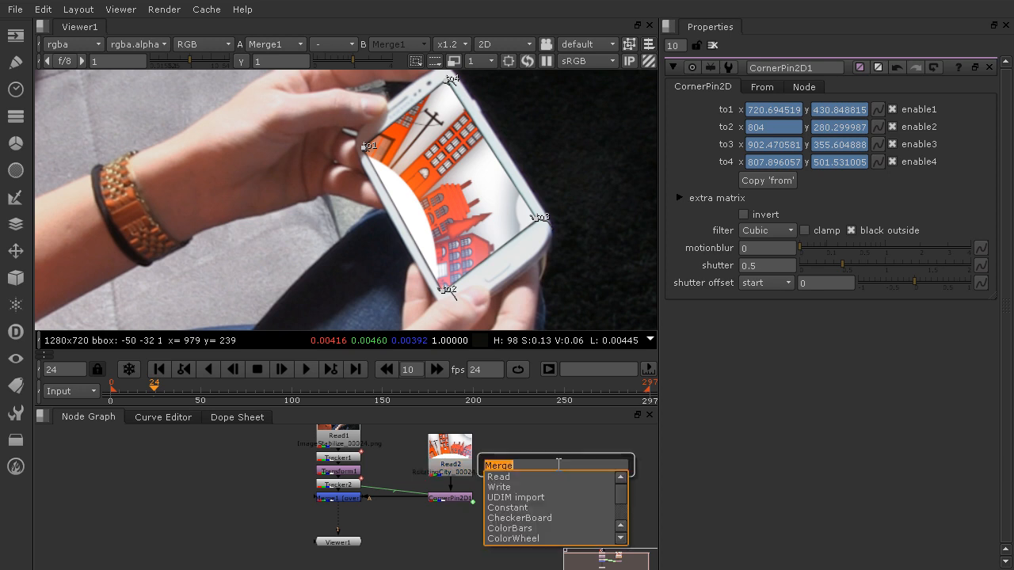
Add an EdgeBlur1 node via the 'ed' node search.
{"action": "type", "text": "ed"}
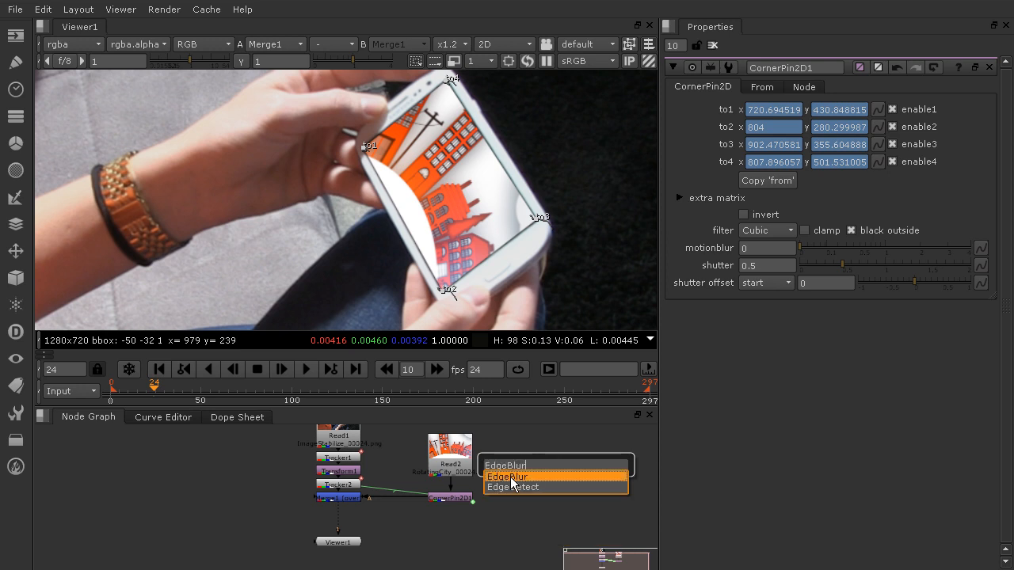
{"action": "left_click", "coordinate": [507, 476]}
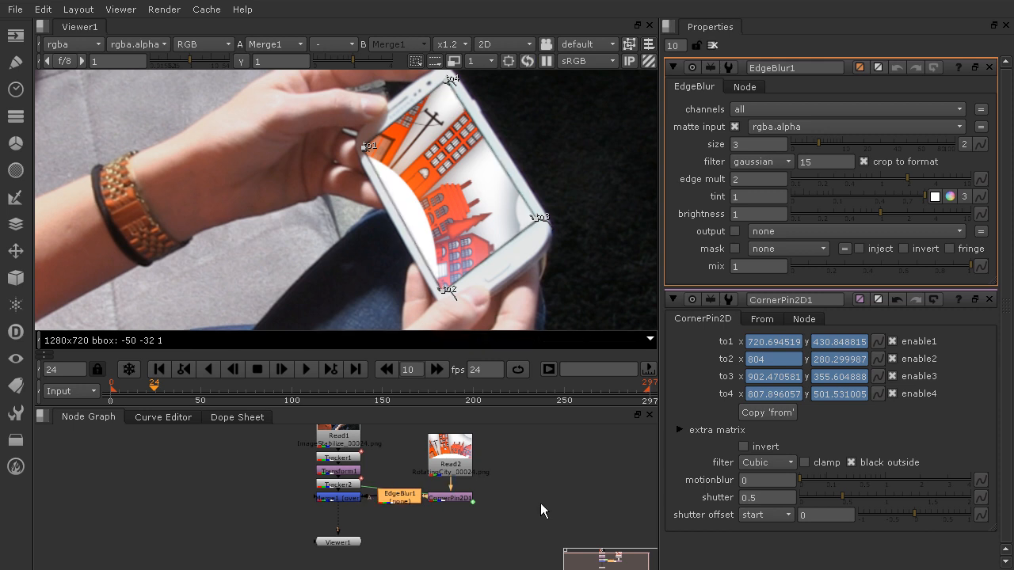
Place EdgeBlur1 under CornerPin2D1 and set its size to 3.6.
{"action": "left_click_drag", "start_coordinate": [450, 464], "coordinate": [450, 432]}
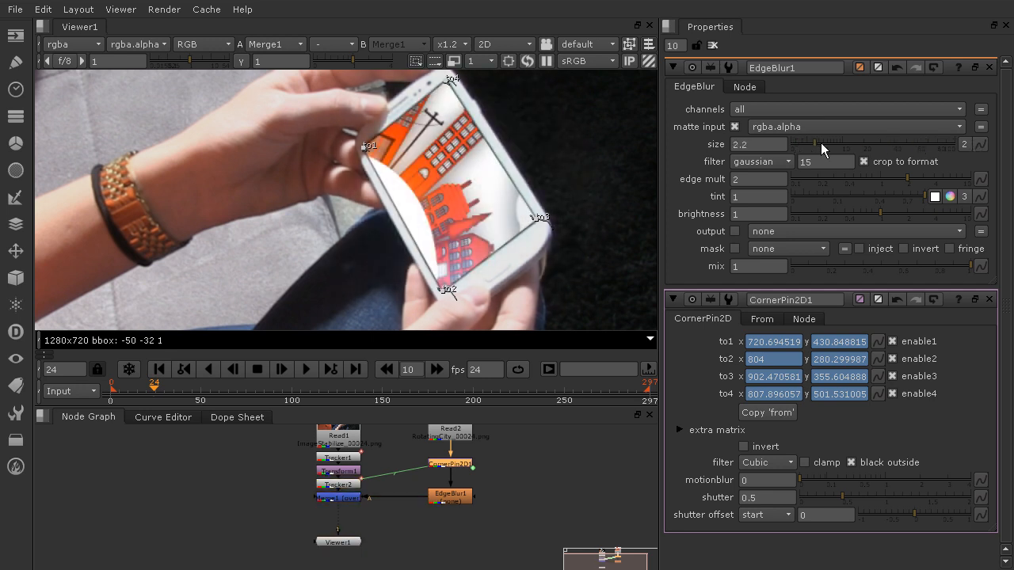
{"action": "left_click_drag", "start_coordinate": [820, 144], "coordinate": [878, 144]}
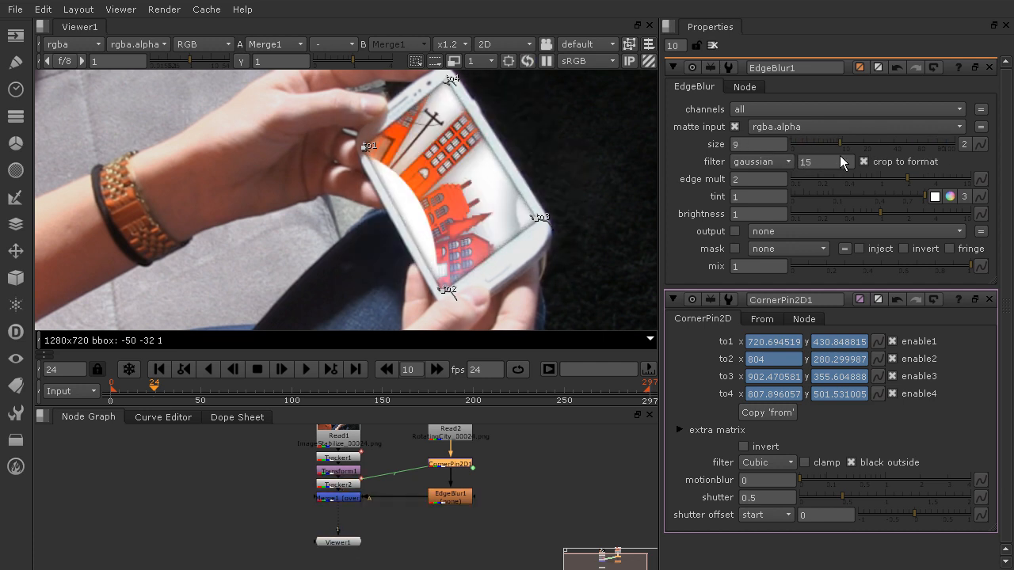
{"action": "left_click_drag", "start_coordinate": [840, 145], "coordinate": [780, 144]}
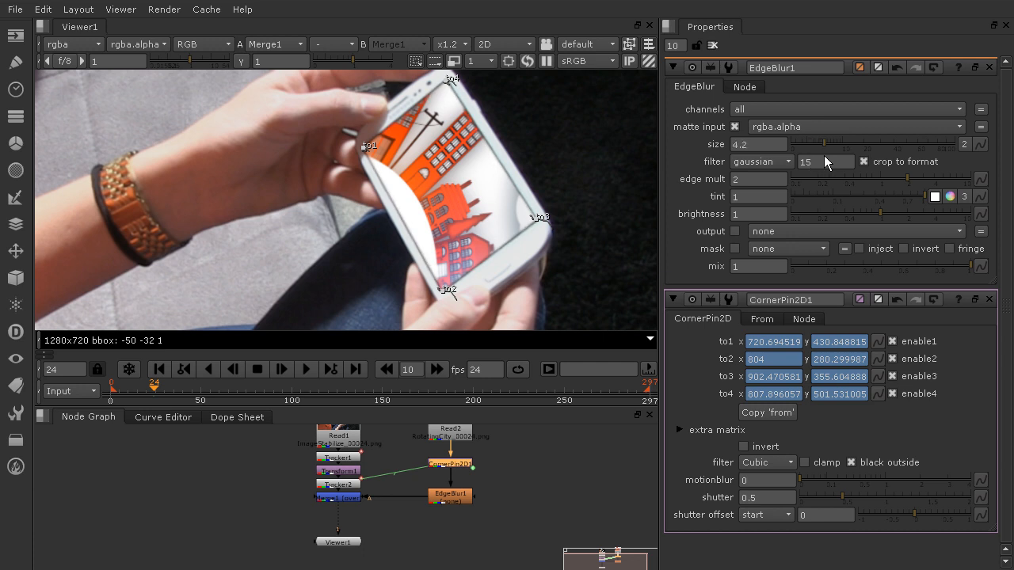
{"action": "mouse_move", "coordinate": [826, 188]}
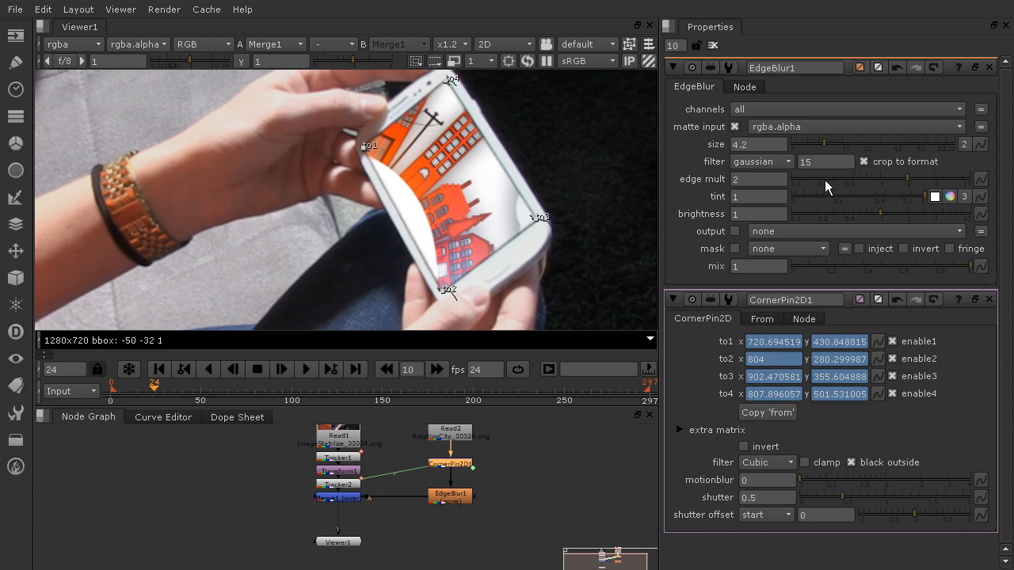
{"action": "mouse_move", "coordinate": [812, 162]}
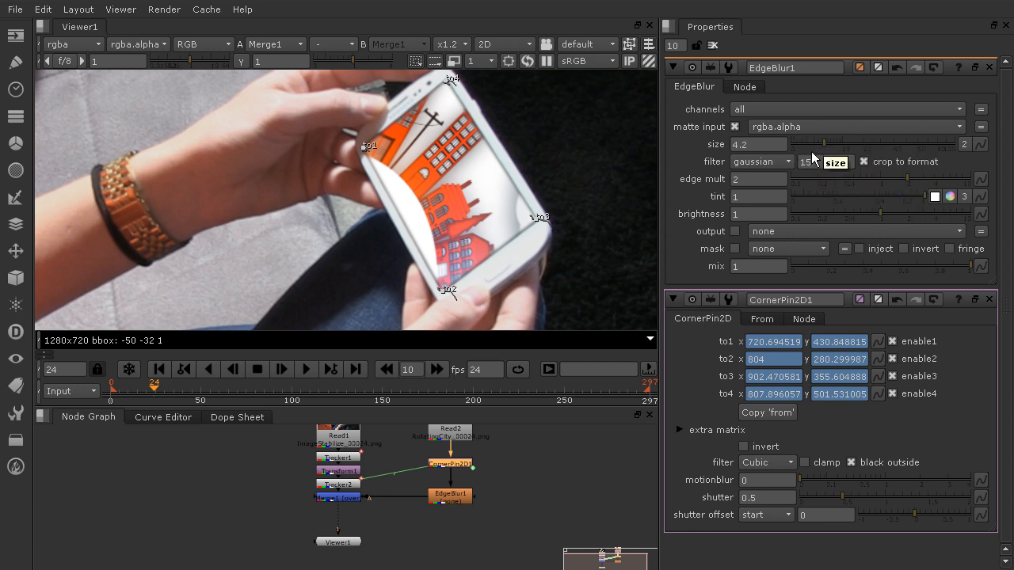
{"action": "left_click_drag", "start_coordinate": [831, 145], "coordinate": [820, 144]}
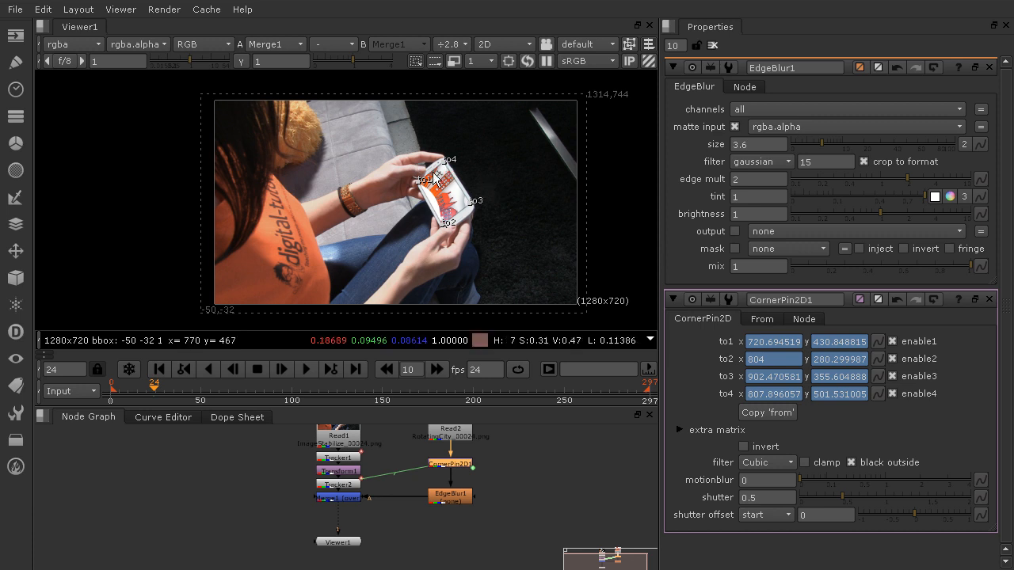
{"action": "mouse_move", "coordinate": [440, 187]}
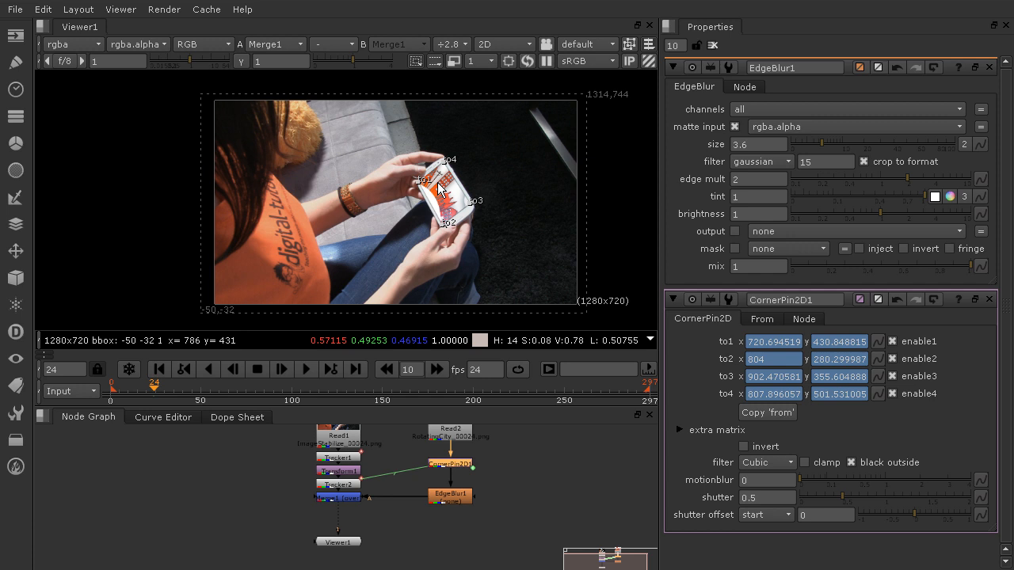
{"action": "mouse_move", "coordinate": [464, 133]}
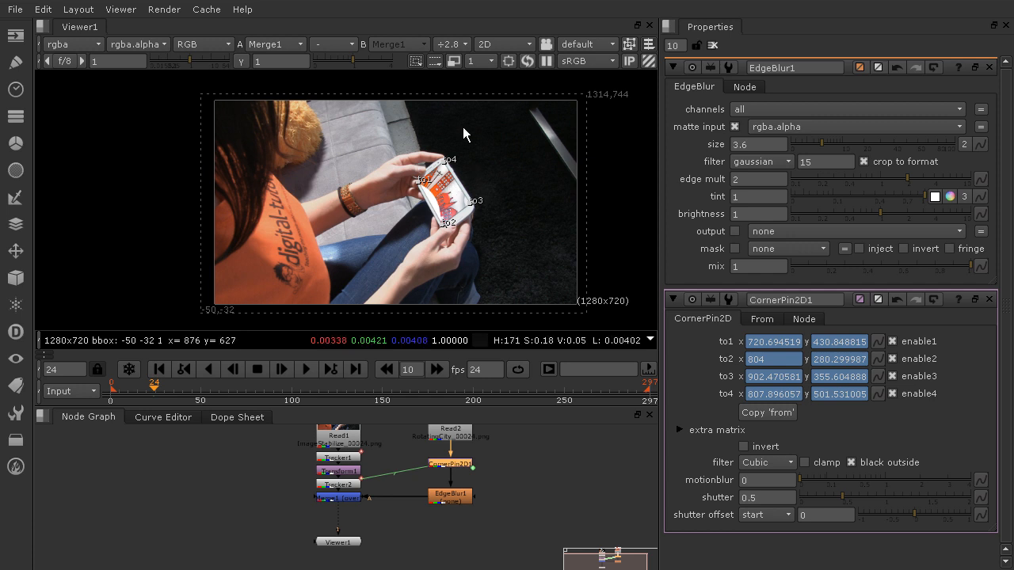
{"action": "mouse_move", "coordinate": [556, 220]}
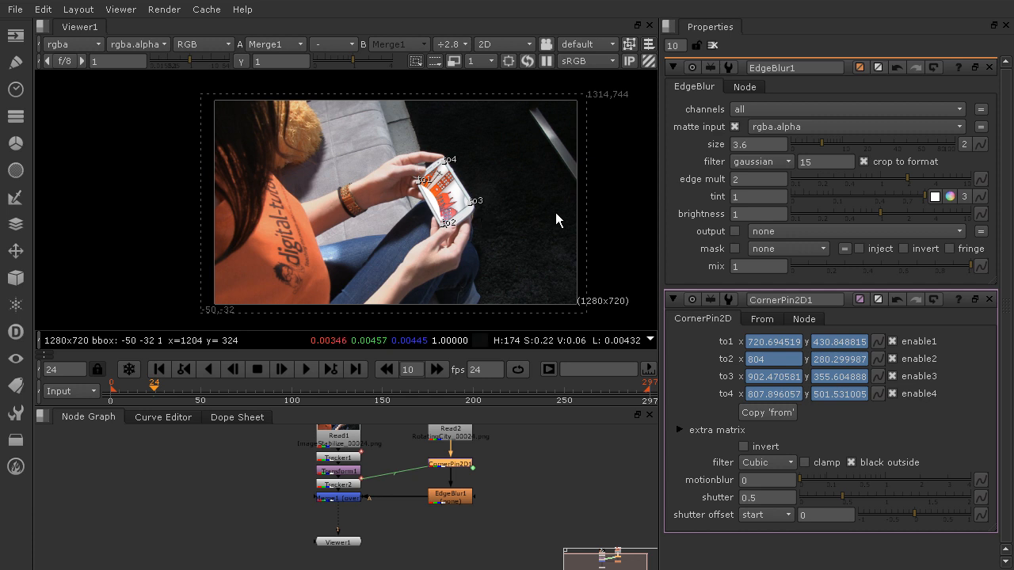
{"action": "mouse_move", "coordinate": [564, 225]}
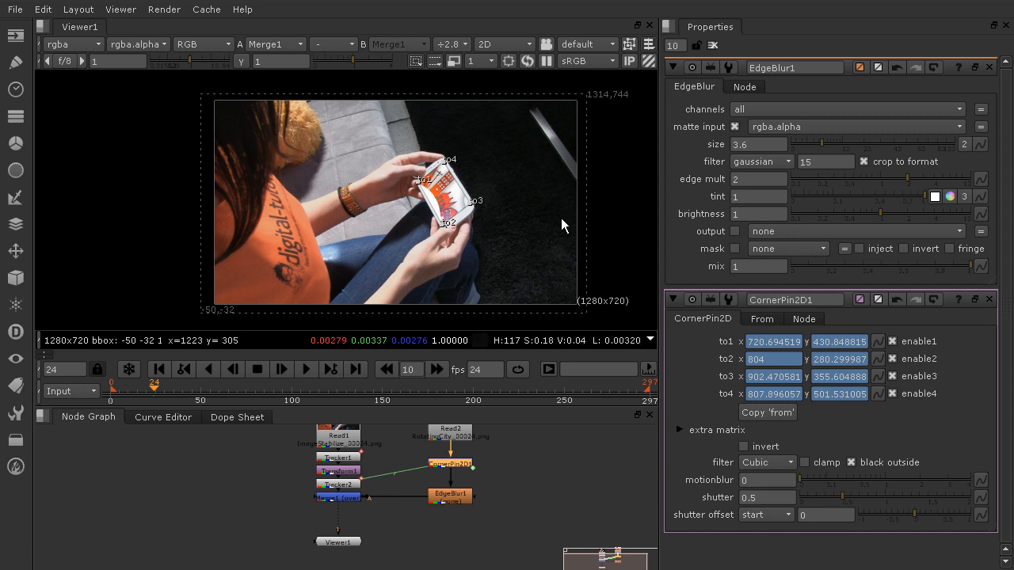
{"action": "mouse_move", "coordinate": [308, 232]}
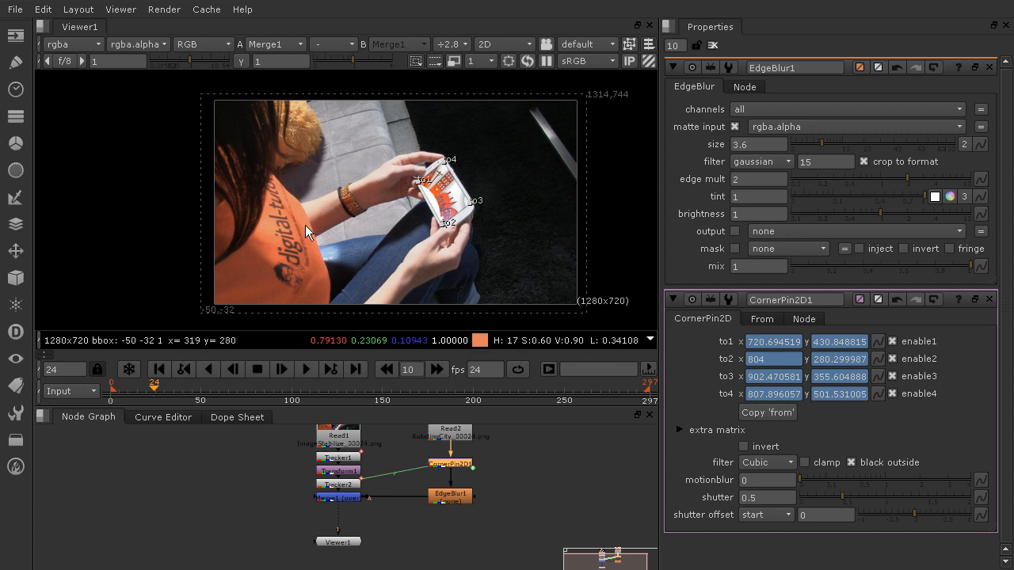